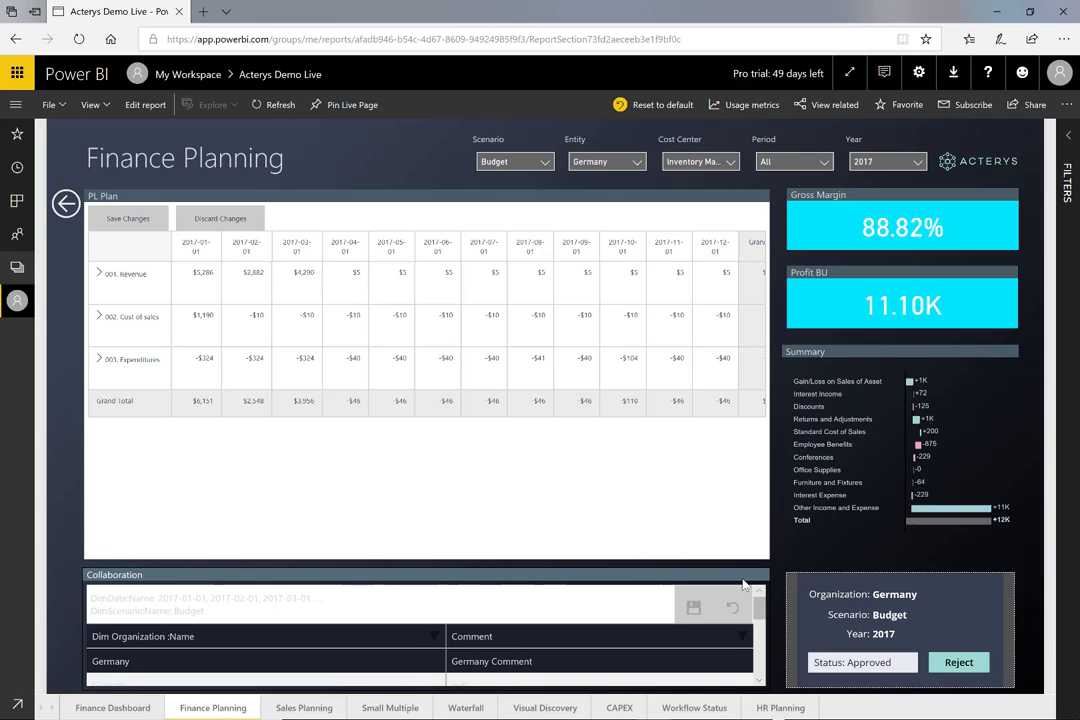
mouse_move(544, 300)
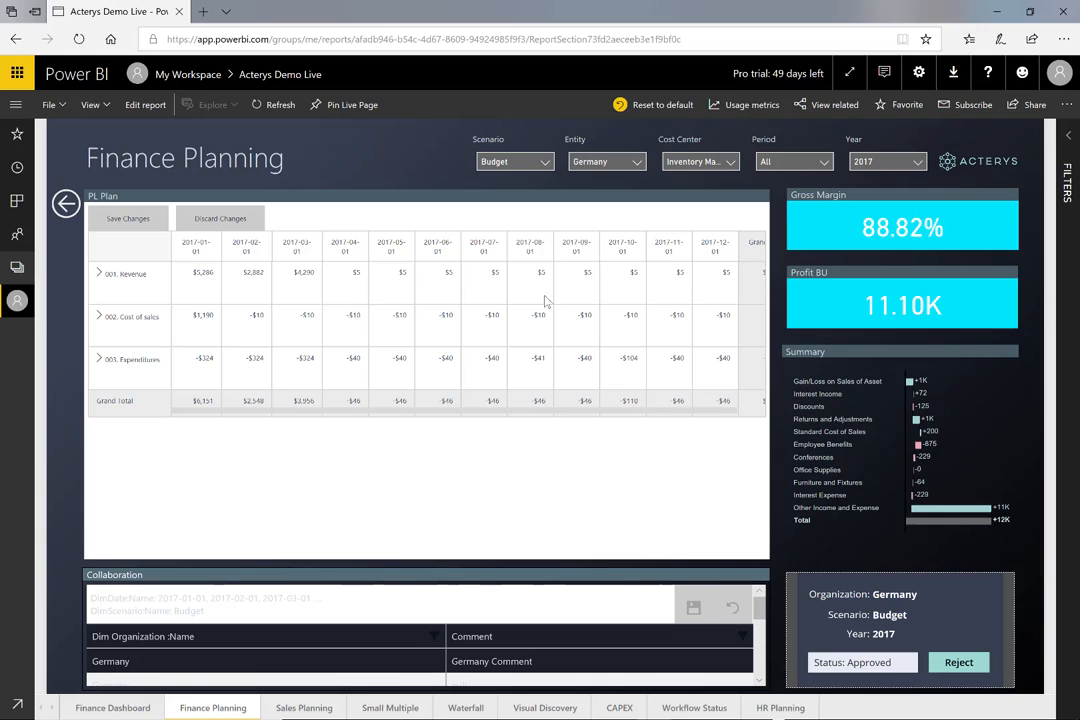
- Expand the Revenue row to review its accounts, then collapse it again
click(98, 272)
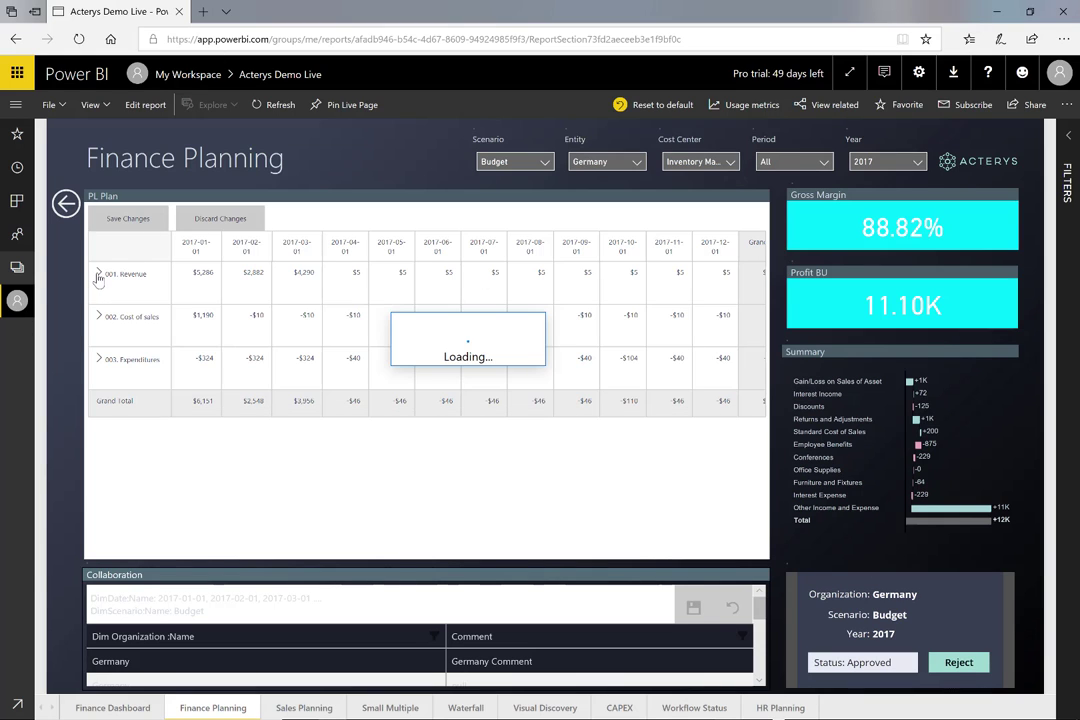
click(98, 276)
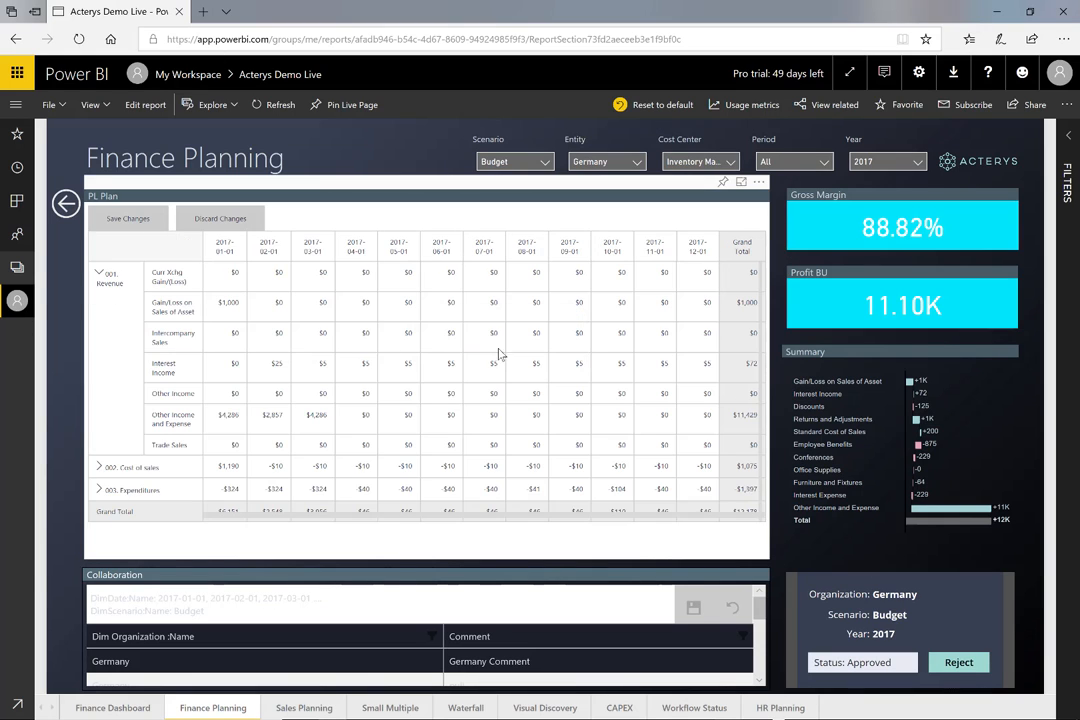
mouse_move(150, 284)
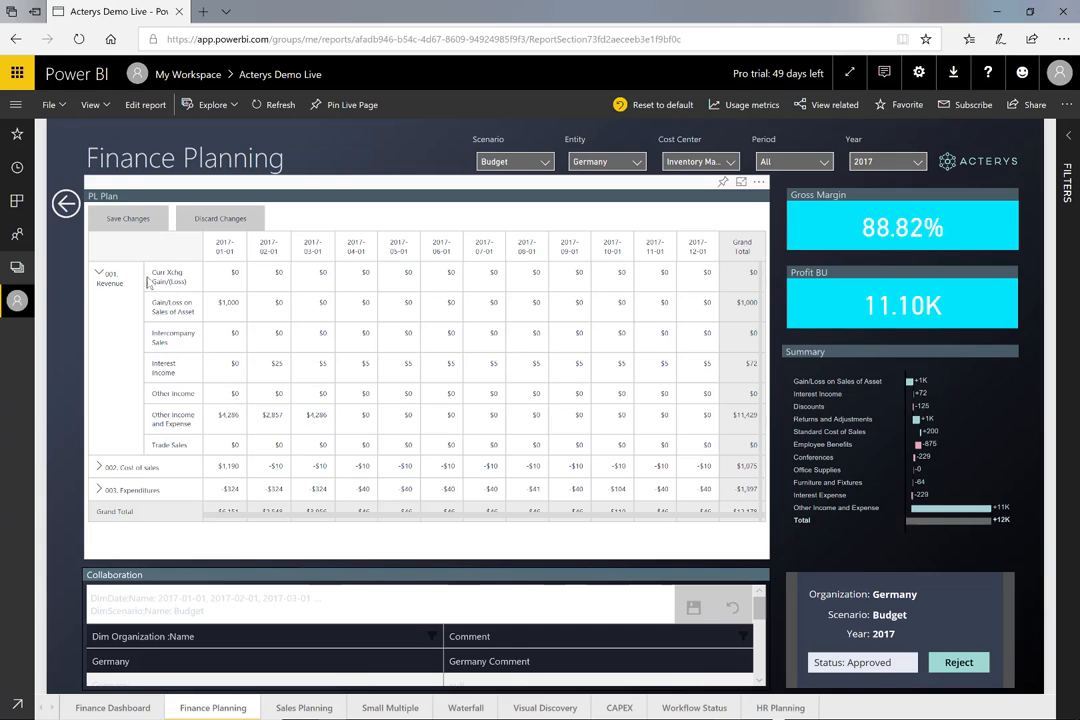
click(98, 272)
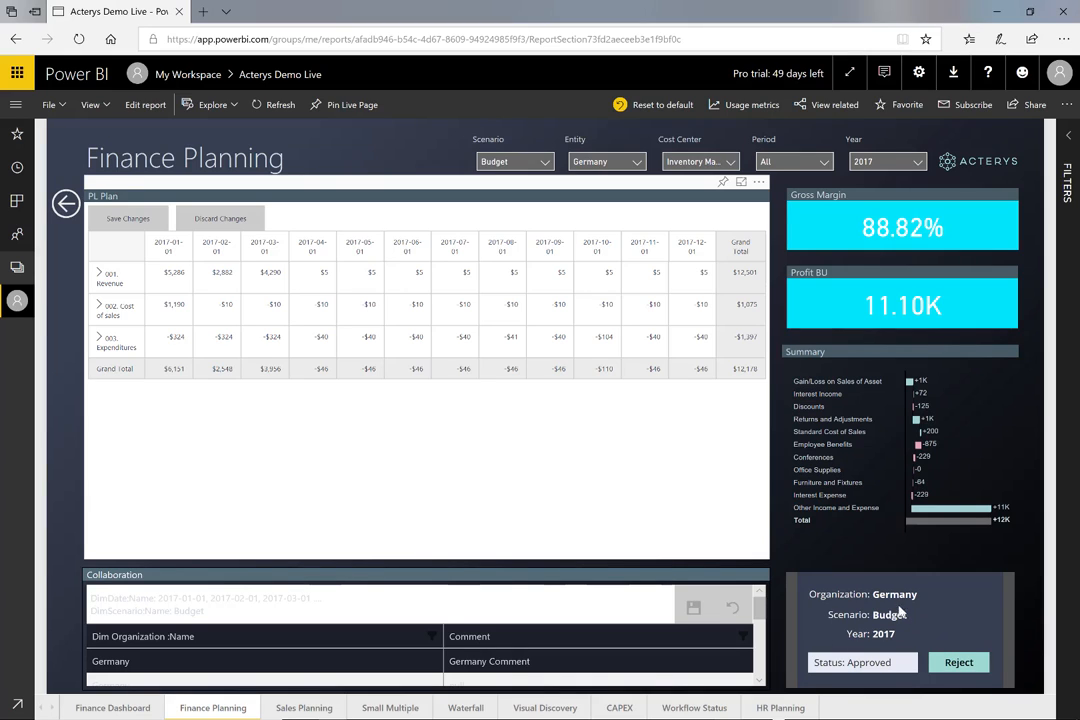
mouse_move(706, 510)
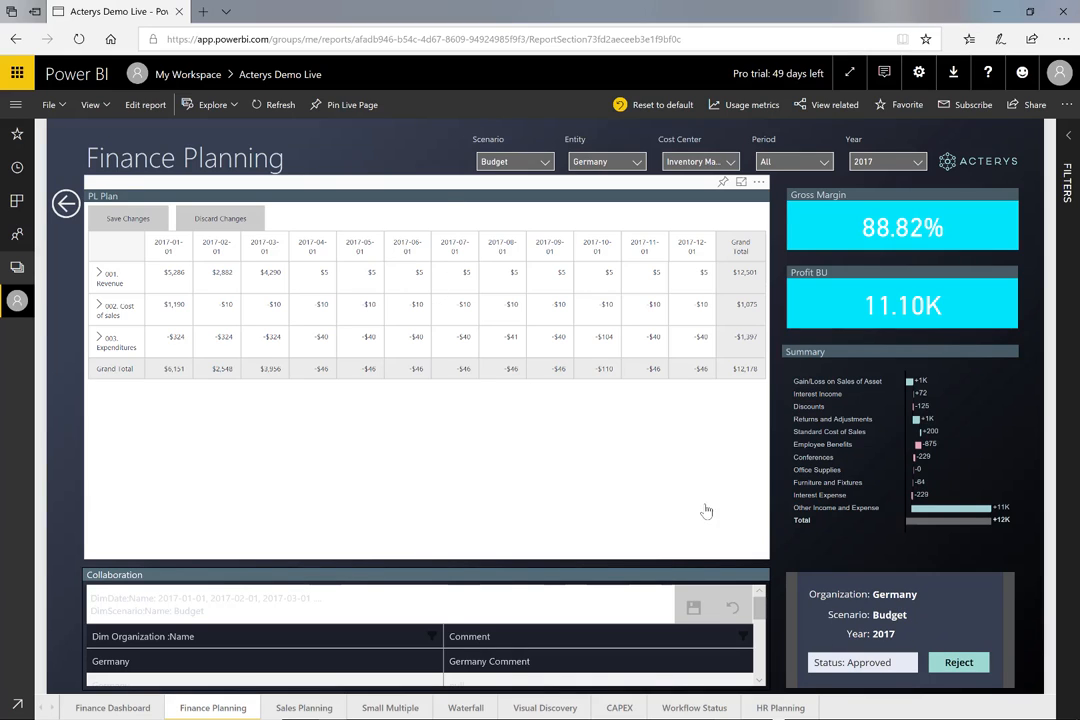
mouse_move(850, 636)
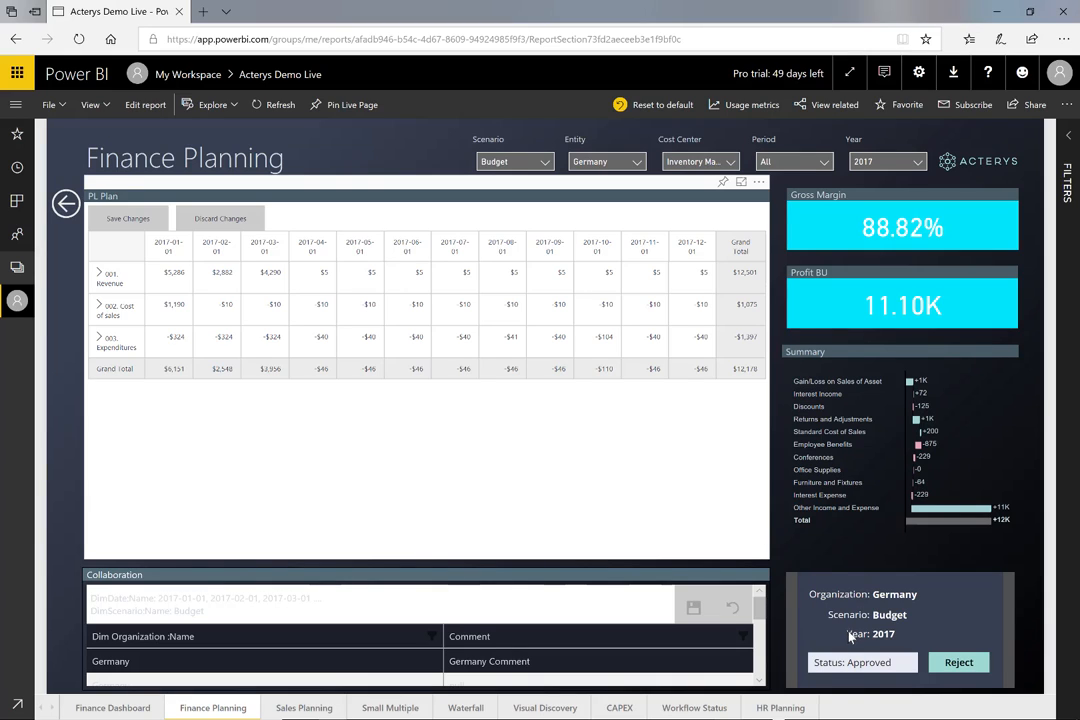
mouse_move(752, 608)
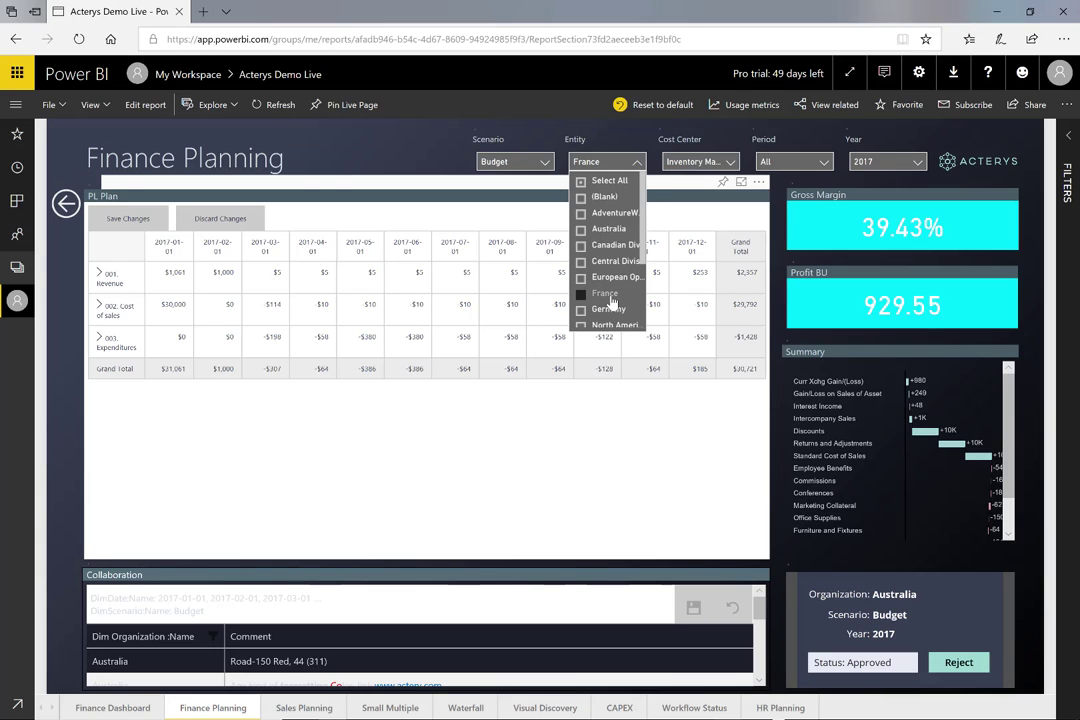
- Select France as the only entity in the Entity slicer
click(580, 292)
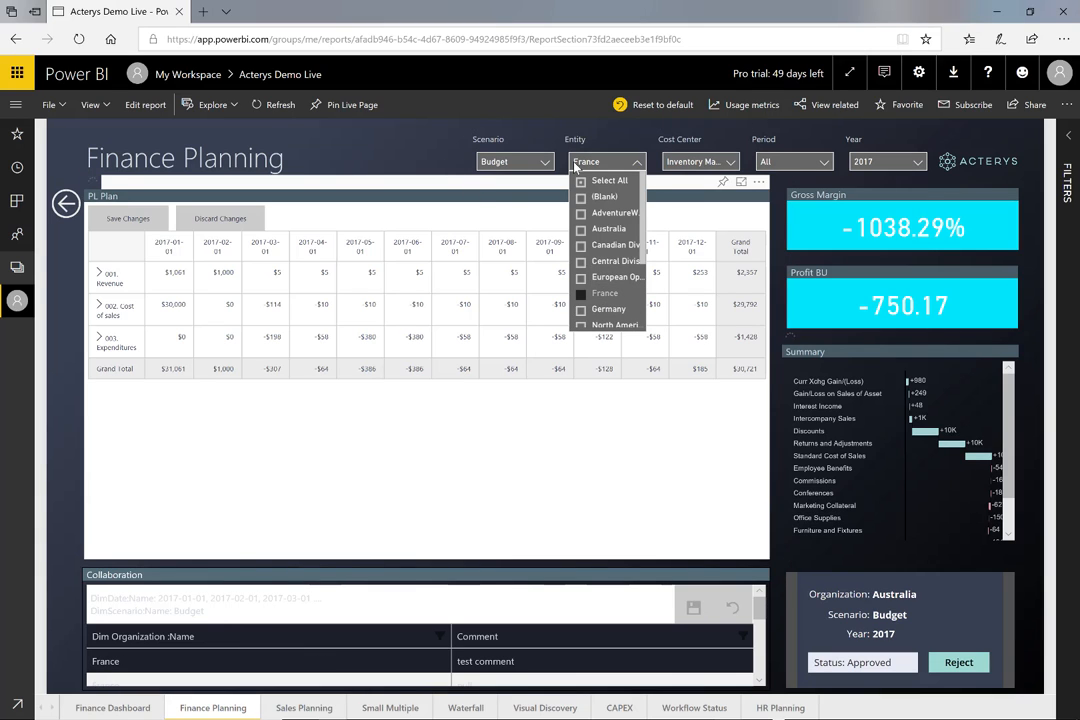
click(604, 292)
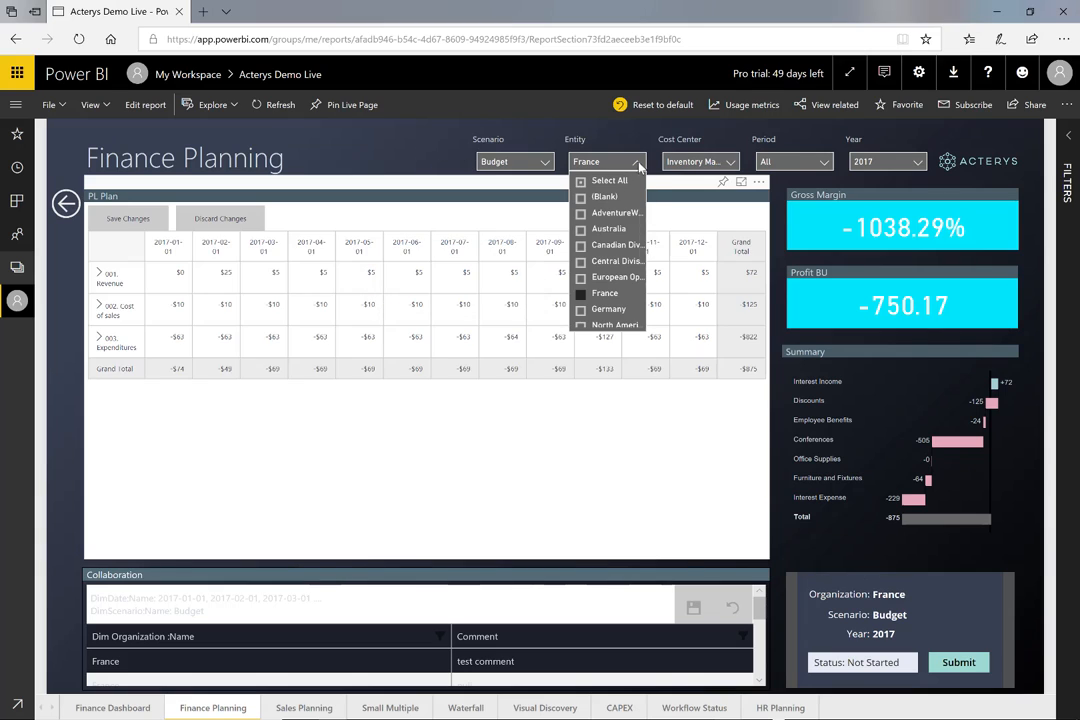
click(638, 160)
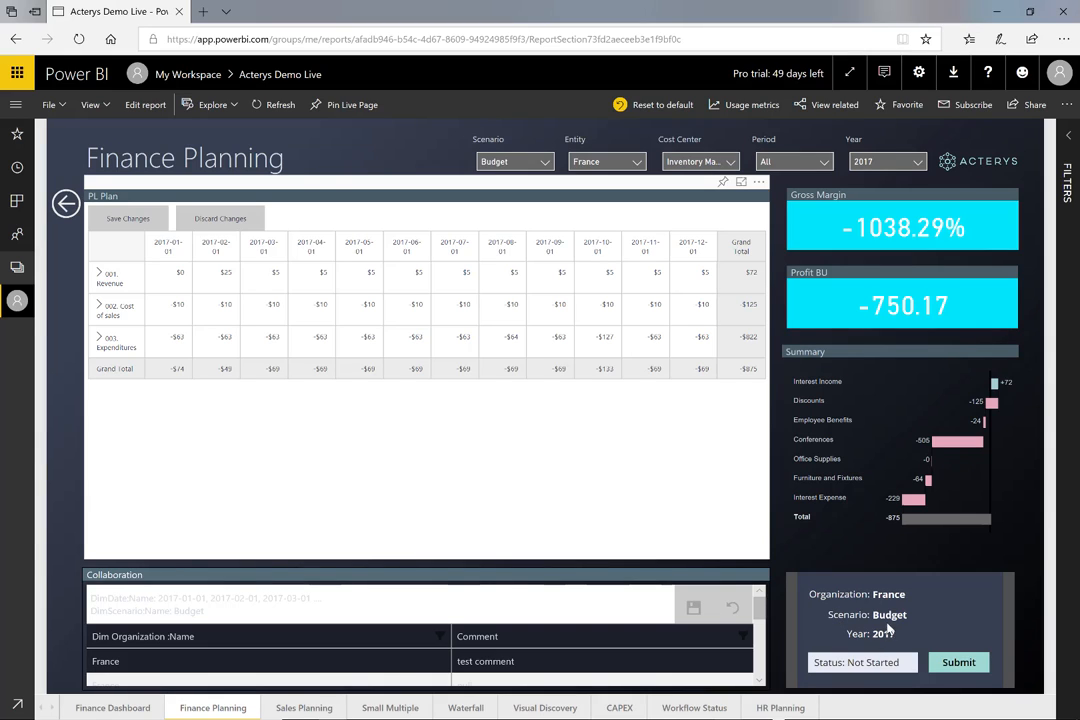
mouse_move(856, 680)
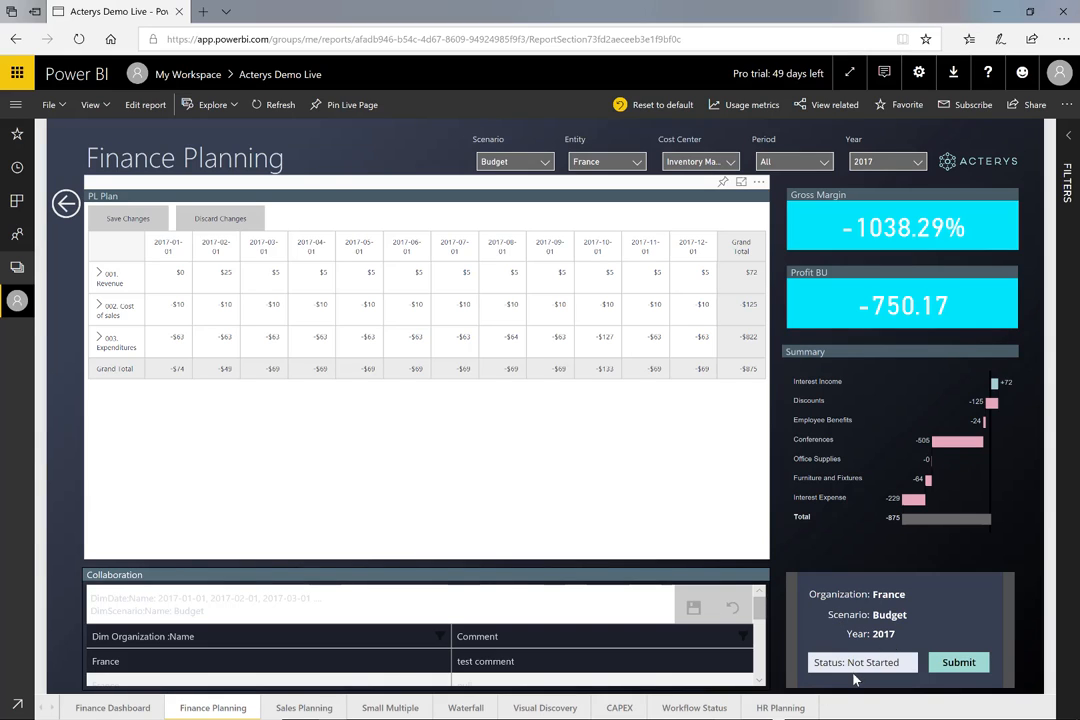
mouse_move(164, 252)
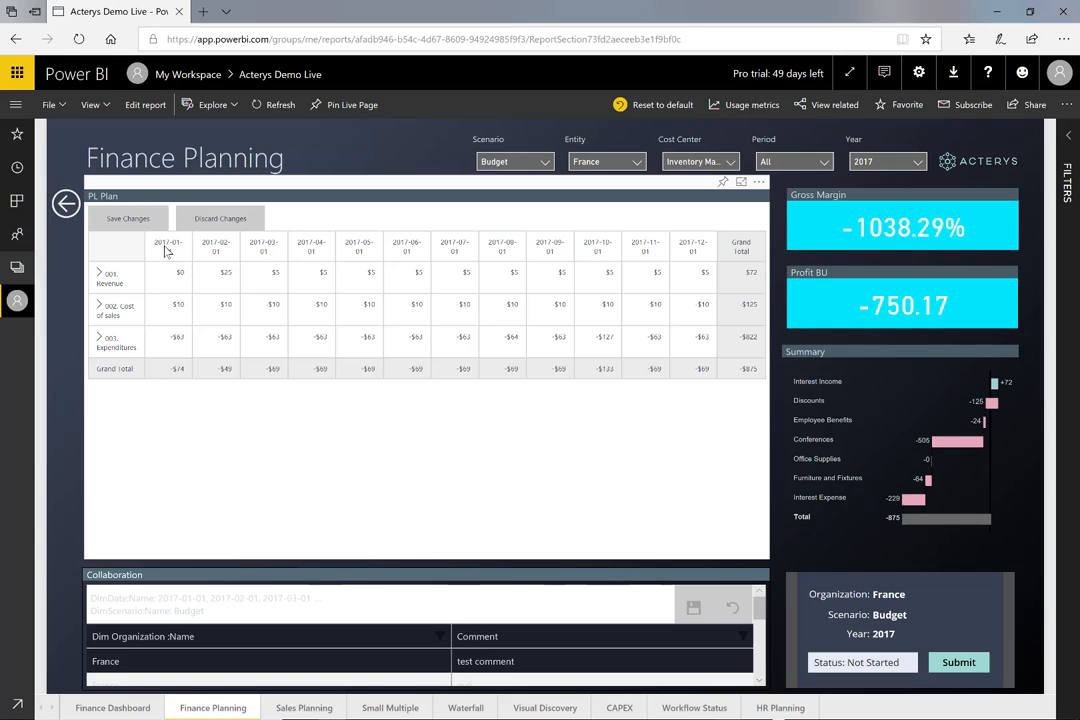
mouse_move(204, 324)
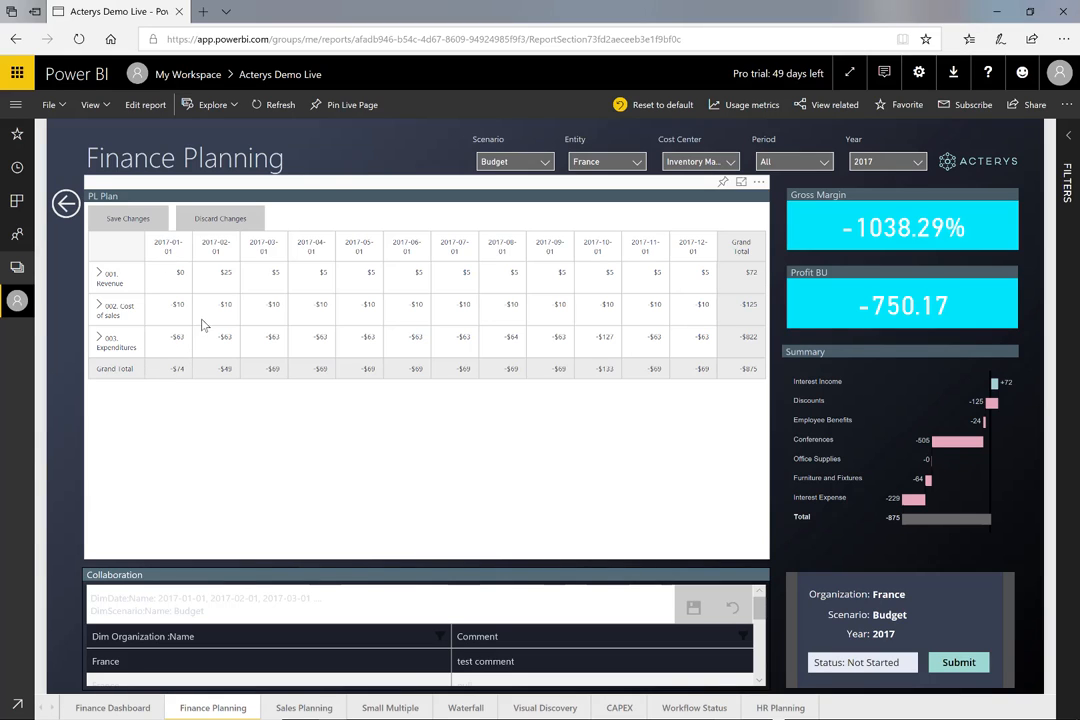
mouse_move(616, 400)
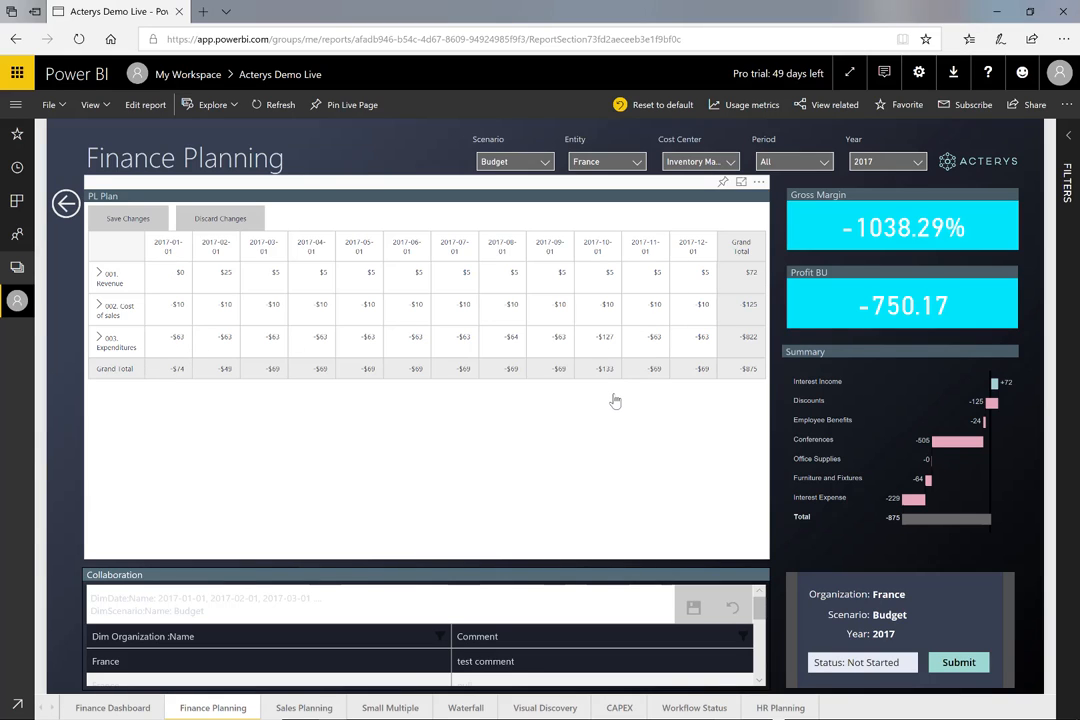
mouse_move(496, 124)
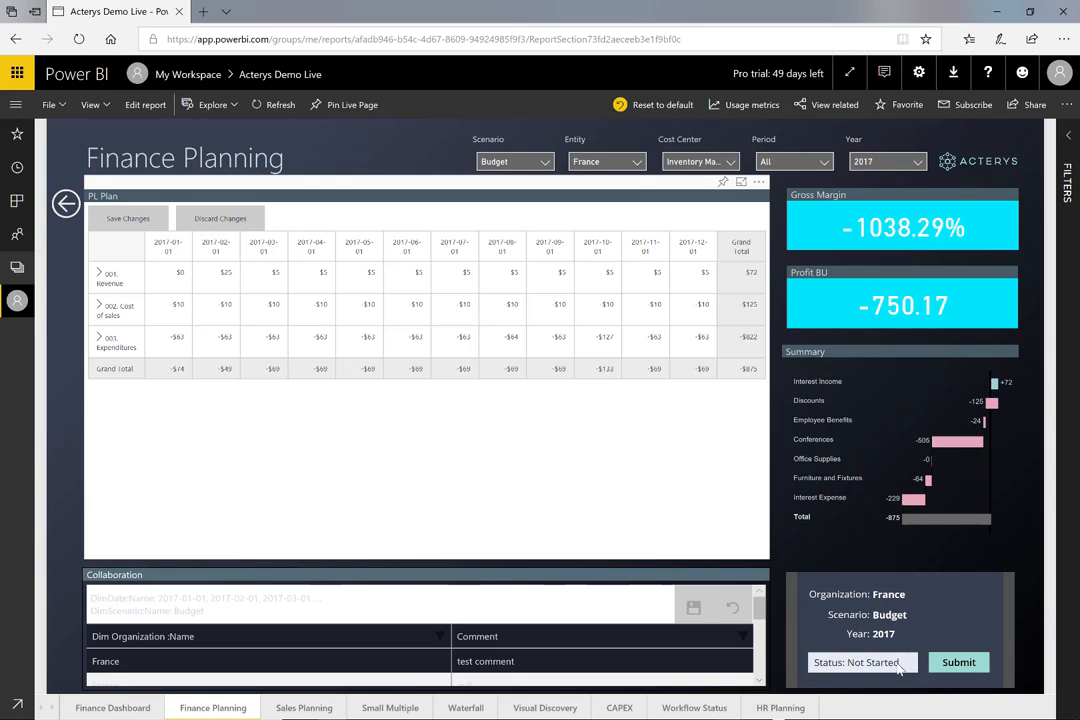
- Submit France's 2017 budget for approval and view the Acterys Admin notification email in Outlook
click(958, 662)
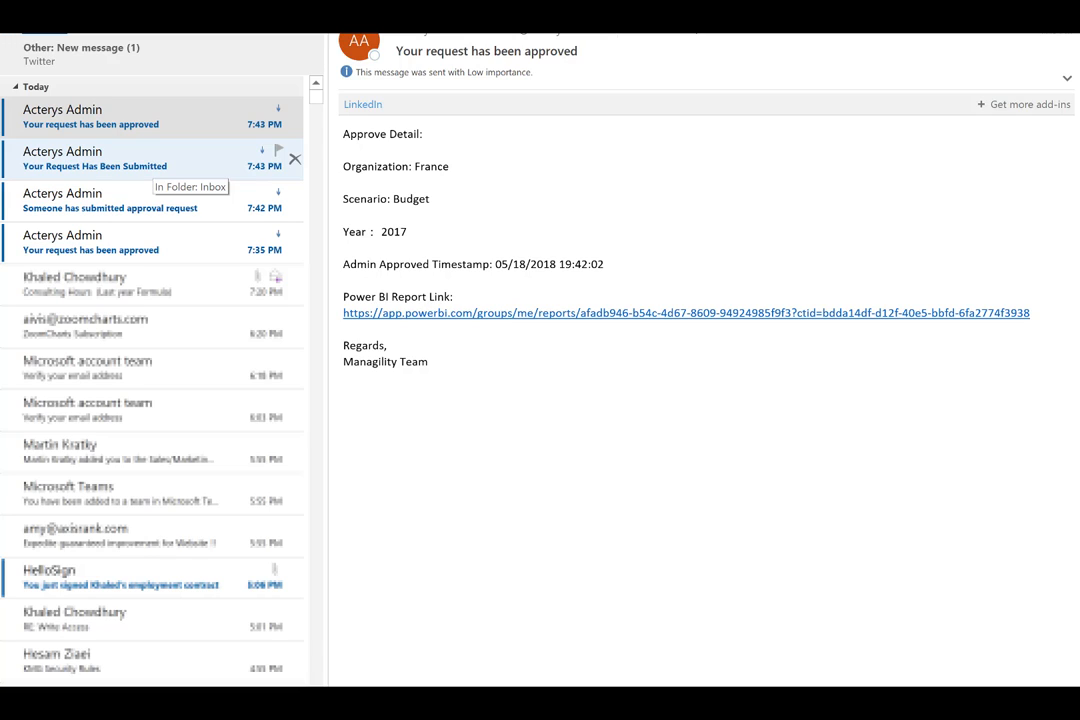
click(686, 312)
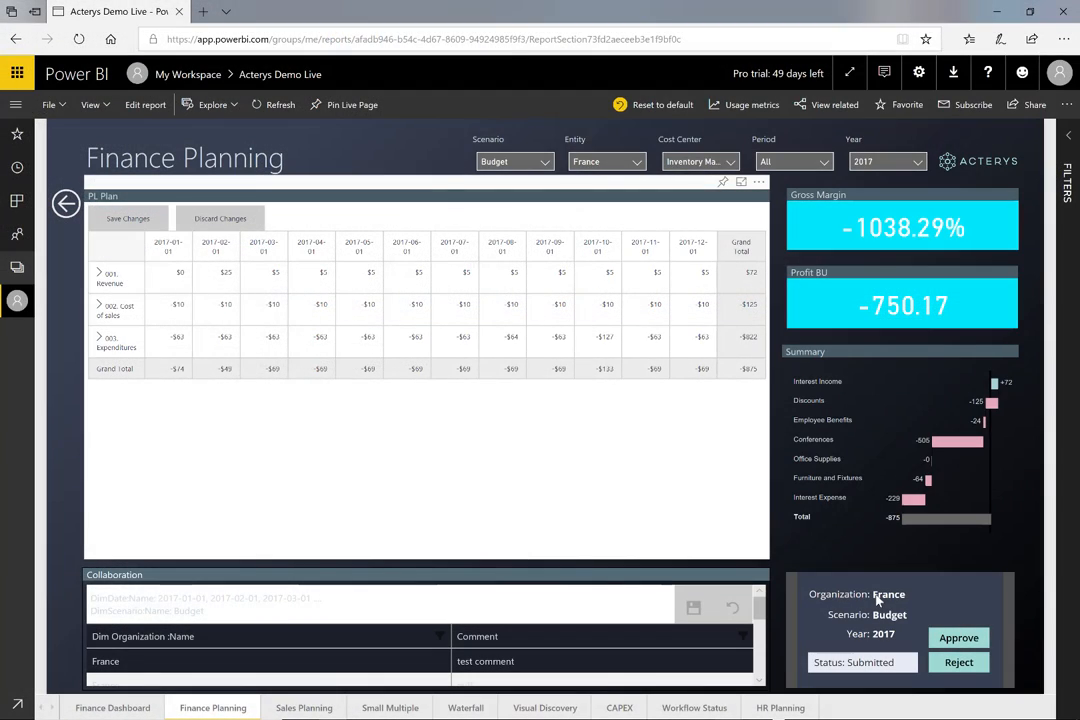
mouse_move(968, 256)
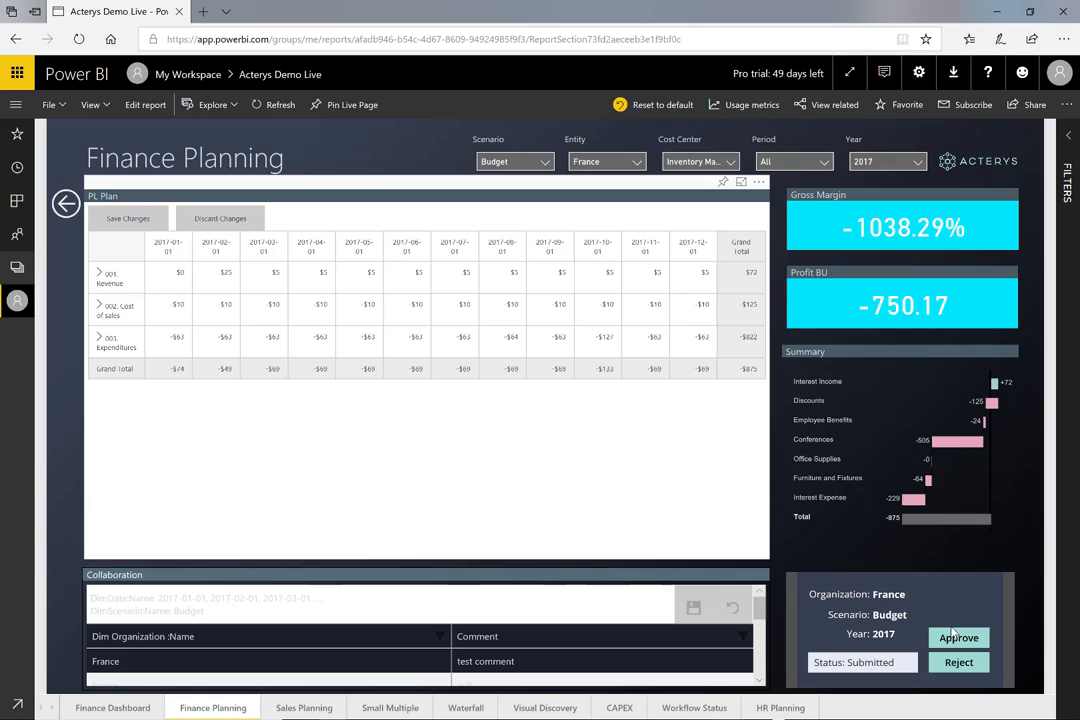
mouse_move(720, 546)
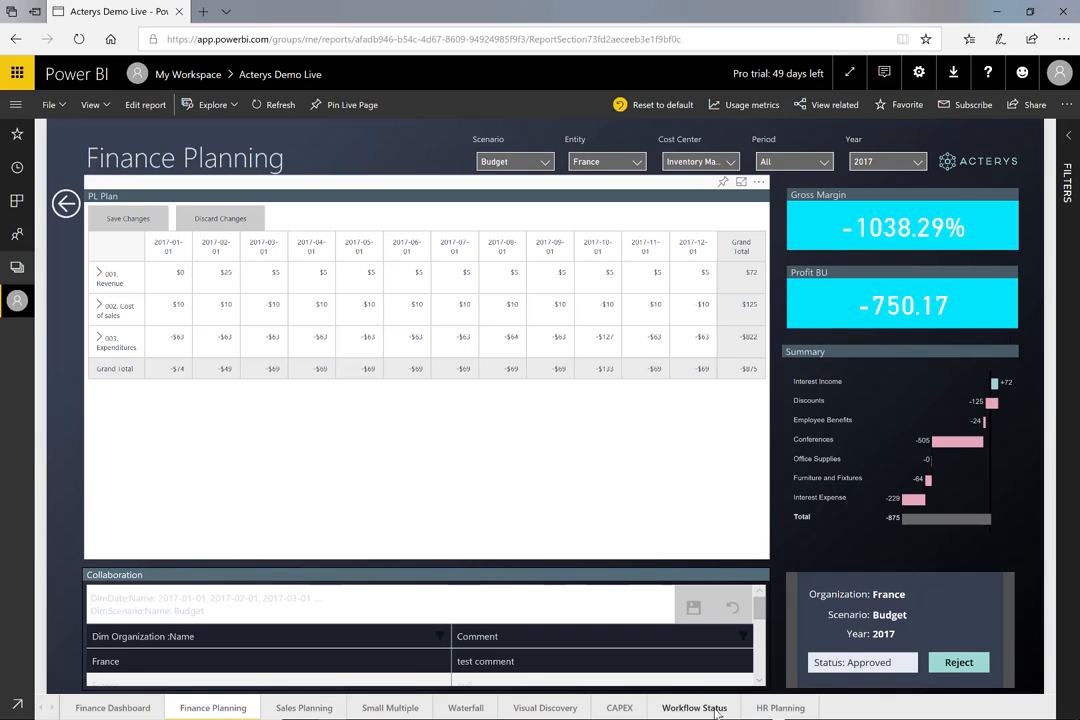
- Switch to the Workflow Status report page
click(694, 708)
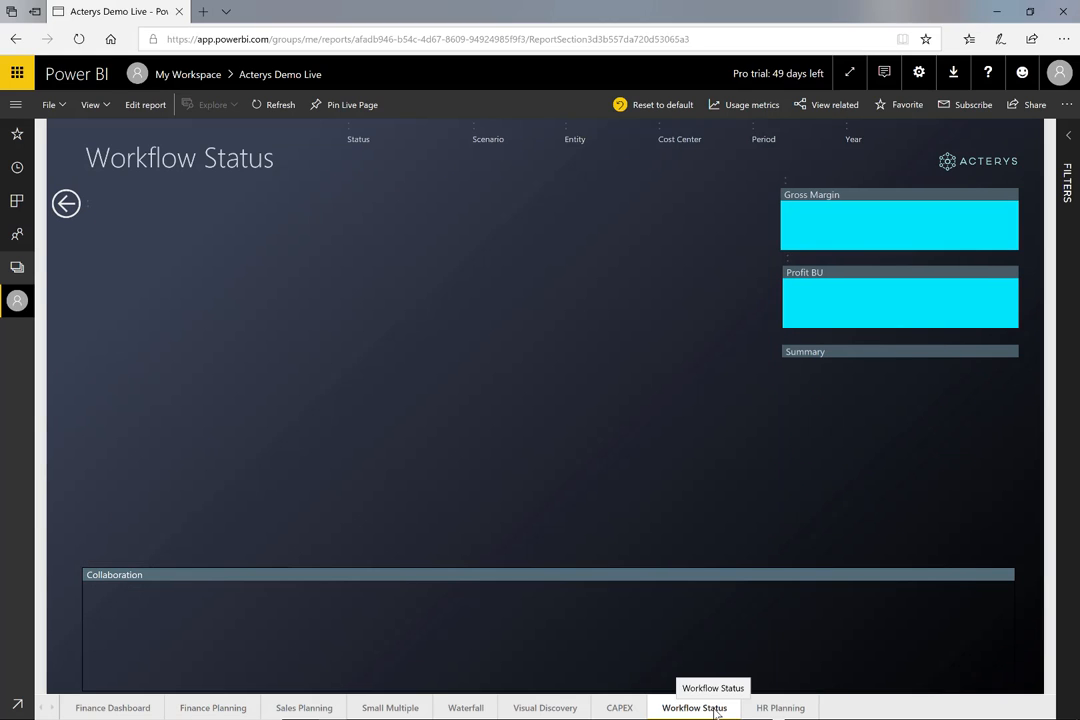
click(694, 708)
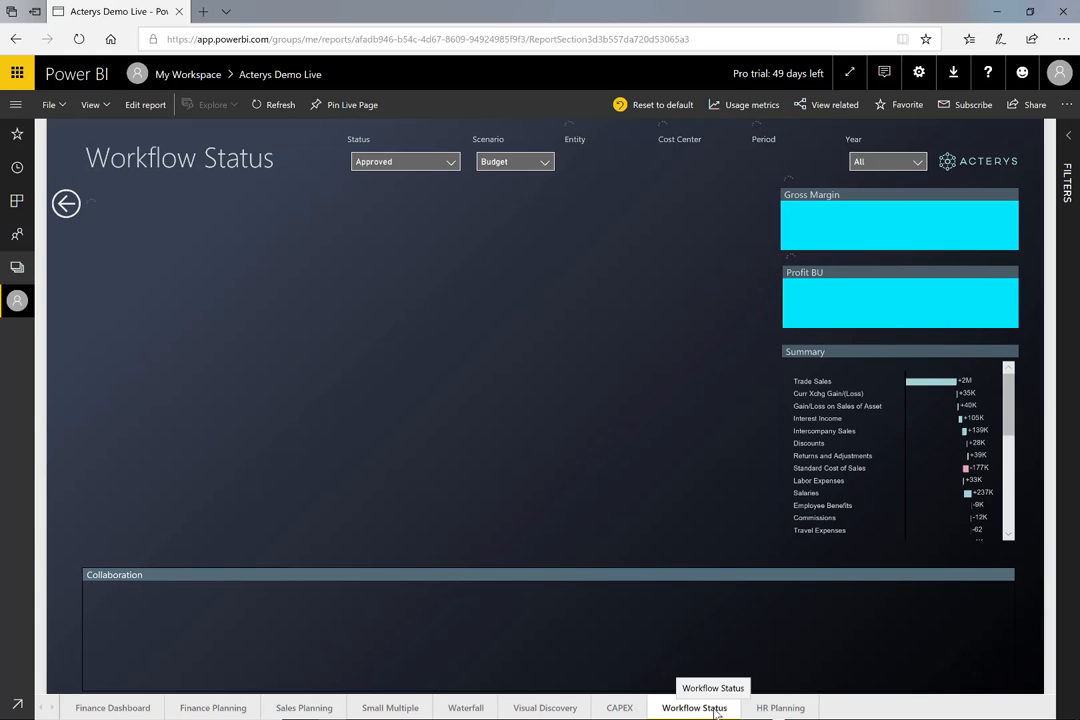
click(694, 708)
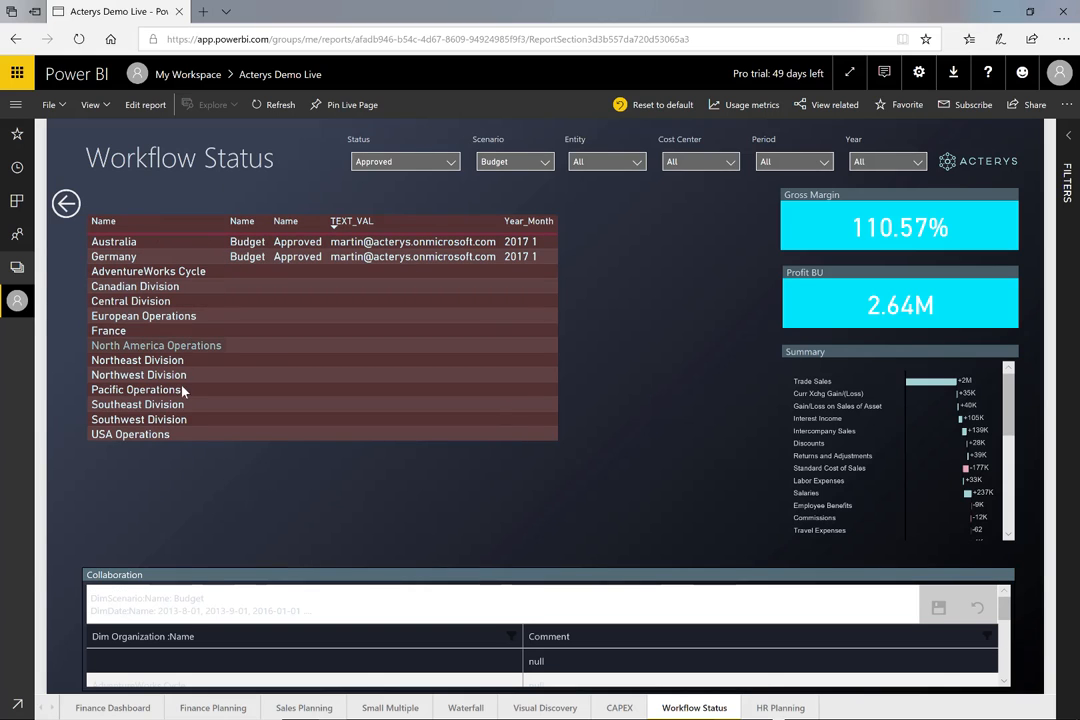
mouse_move(180, 388)
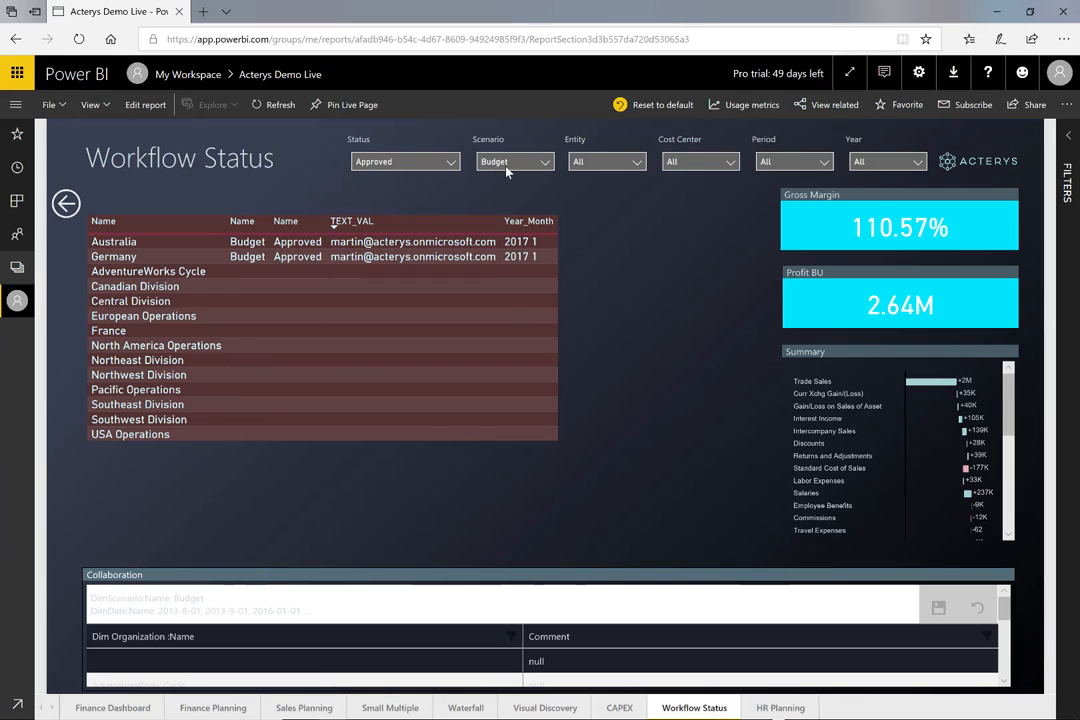
mouse_move(340, 208)
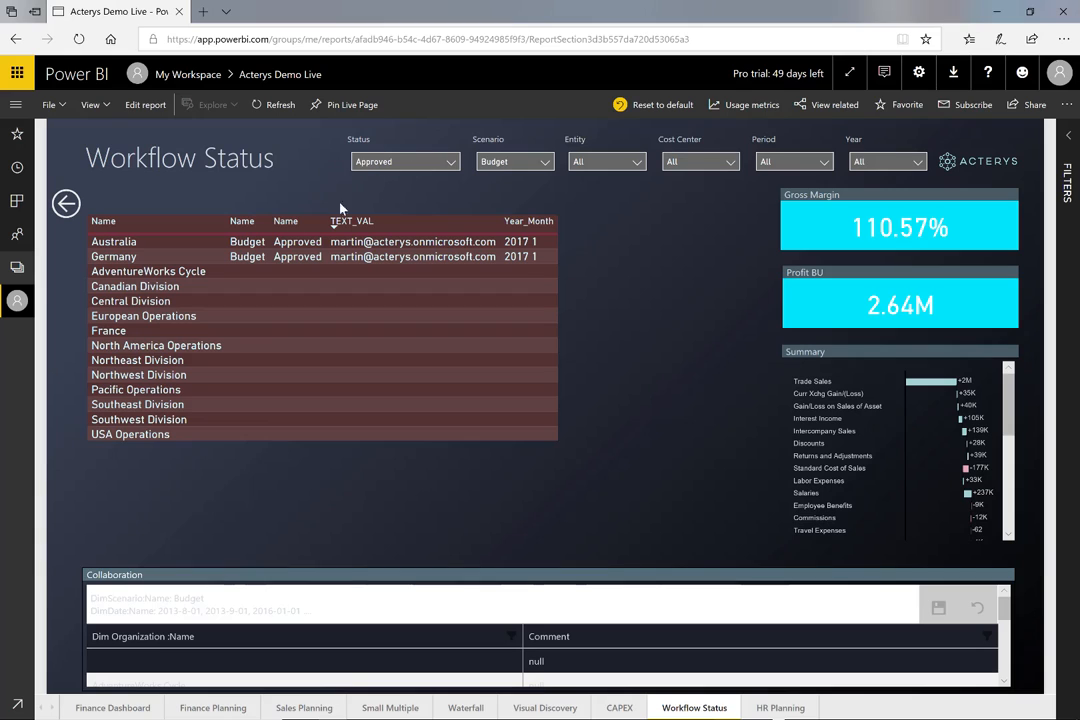
mouse_move(404, 256)
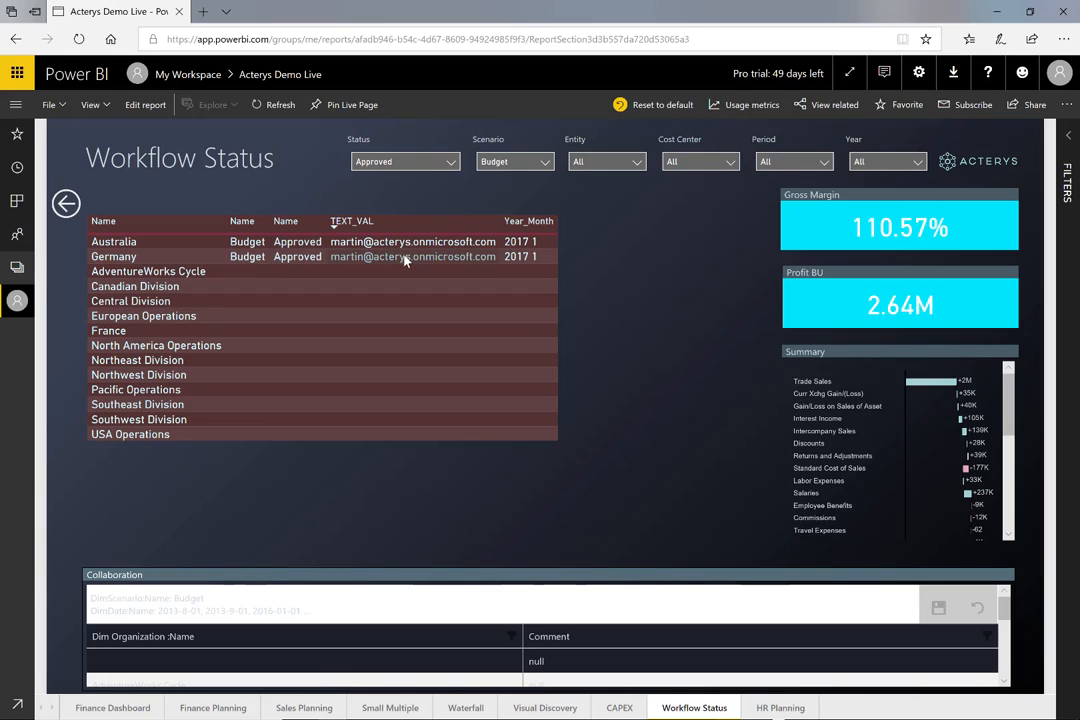
mouse_move(656, 272)
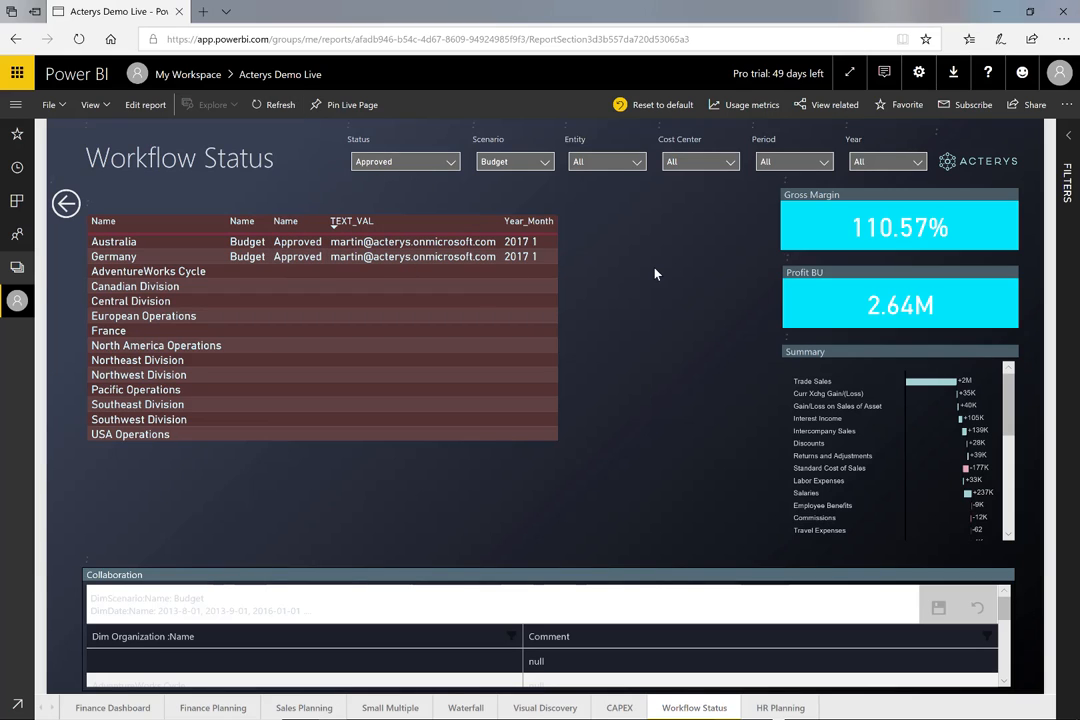
mouse_move(720, 296)
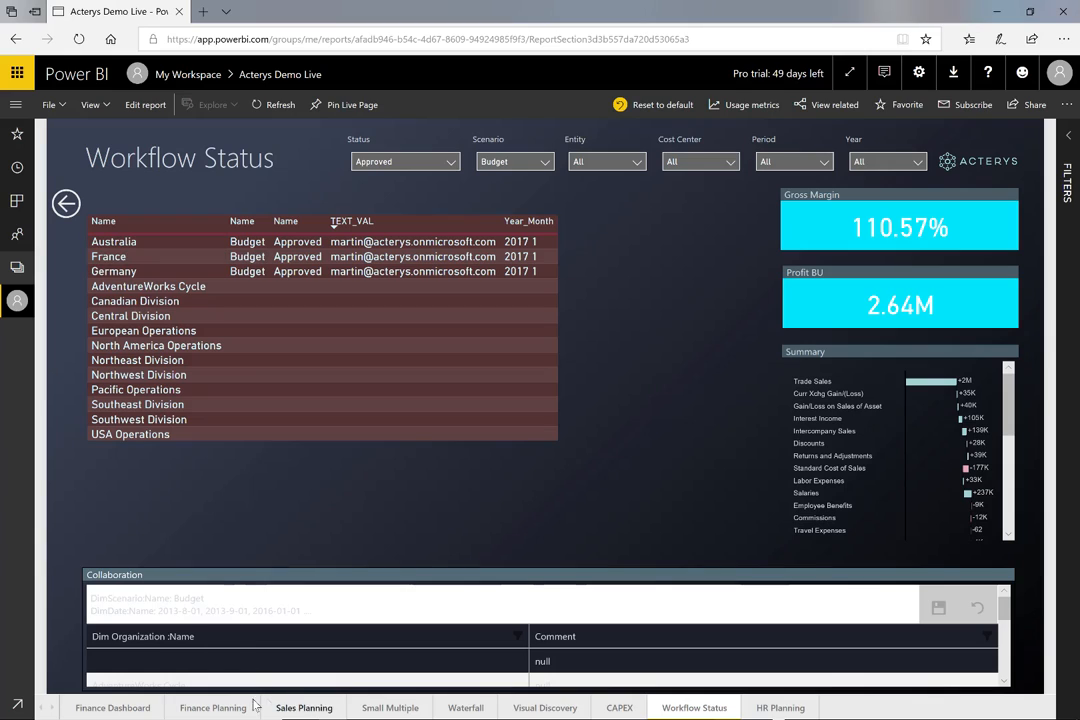
mouse_move(226, 588)
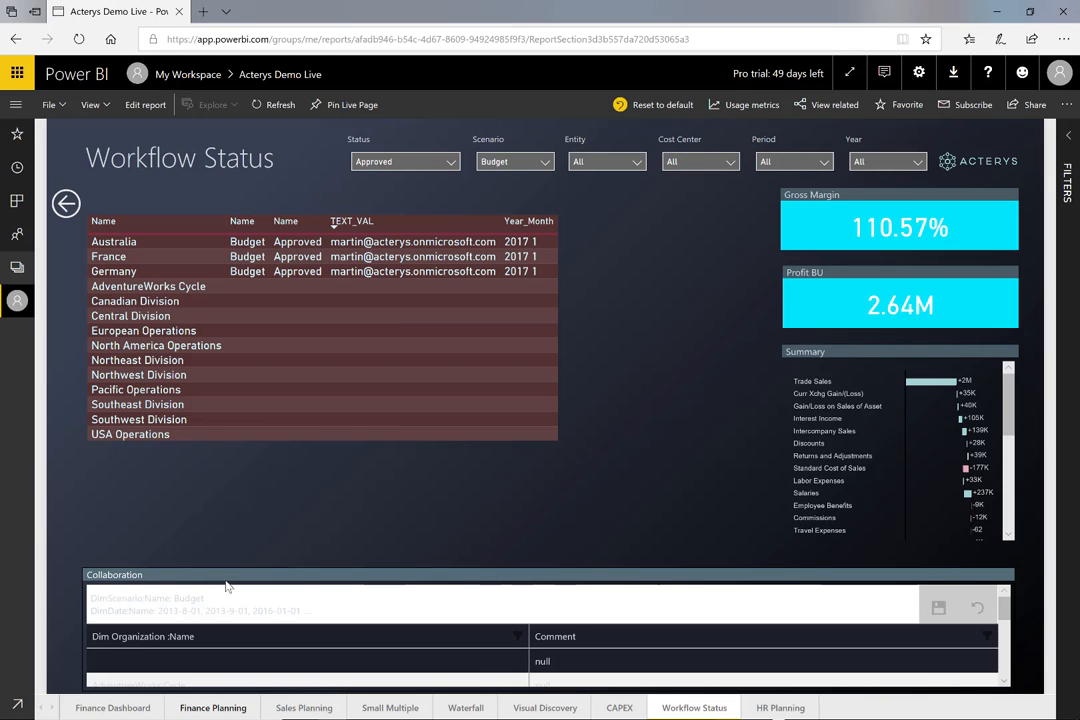
- Switch to the CAPEX Planning report page listing AdventureWorks Cycle assets
click(620, 708)
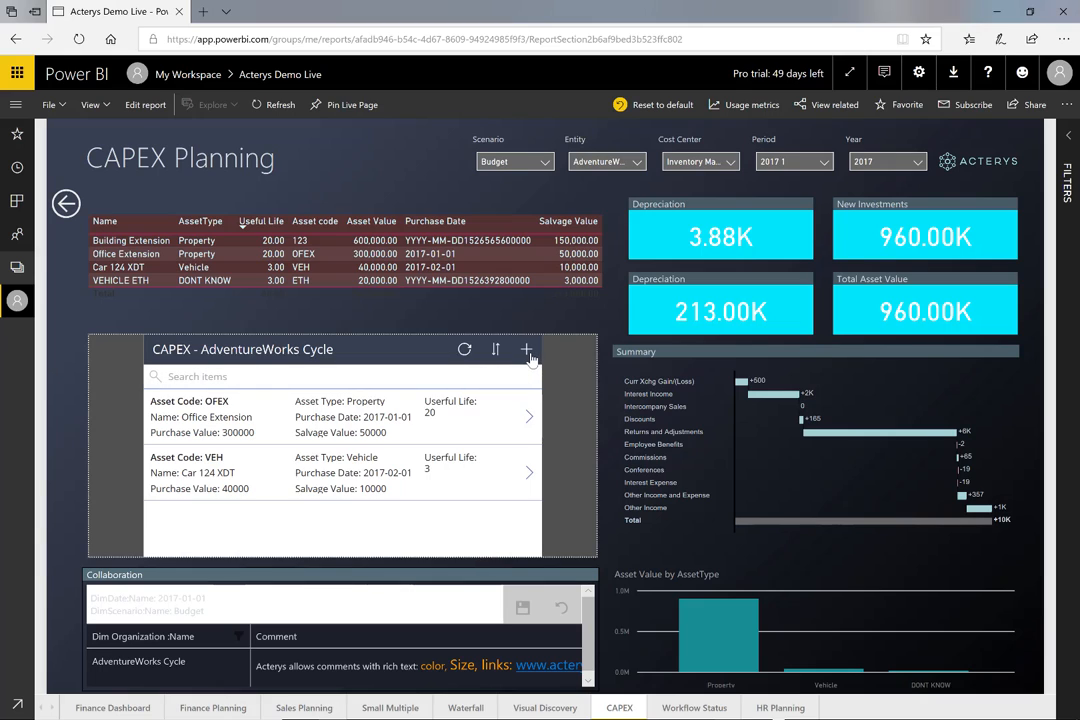
- Add a property asset (code sdfsdf, name sdfasdf) worth 100000, salvage 1000, useful life 4, and submit it
click(528, 350)
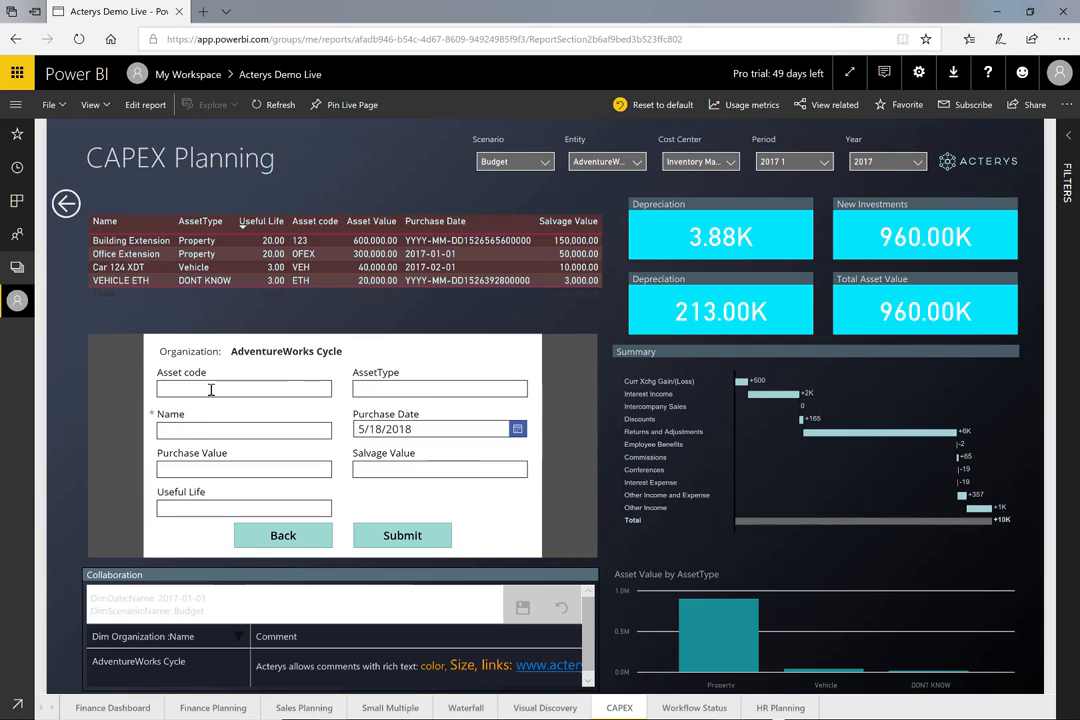
text(sdfsdf)
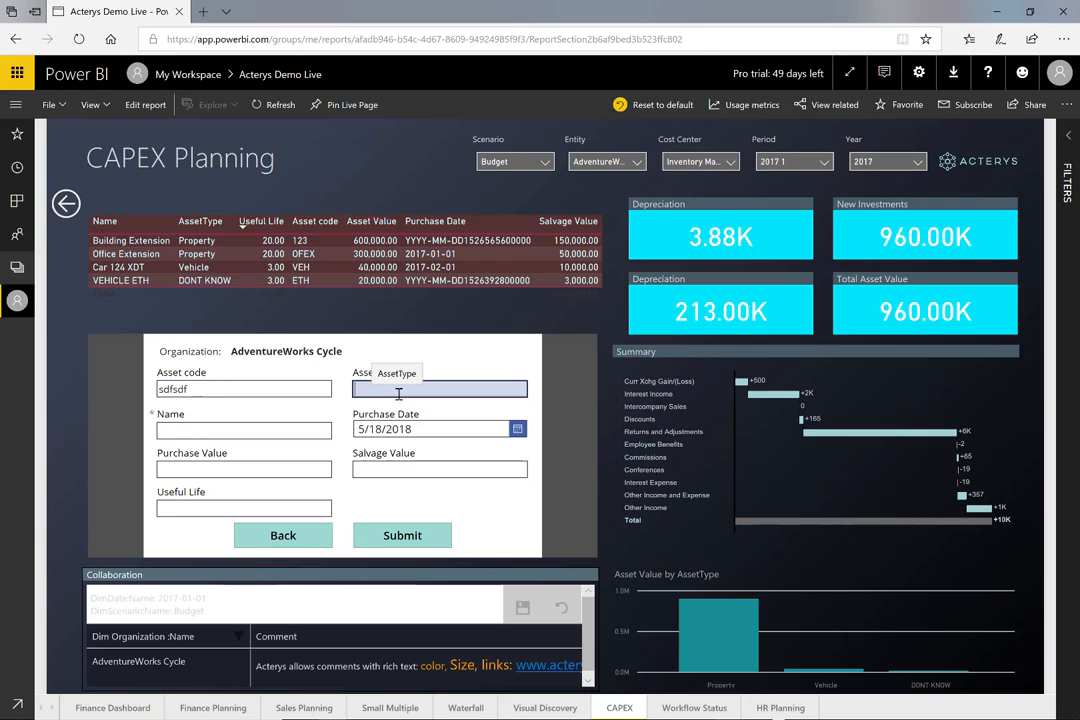
text(property)
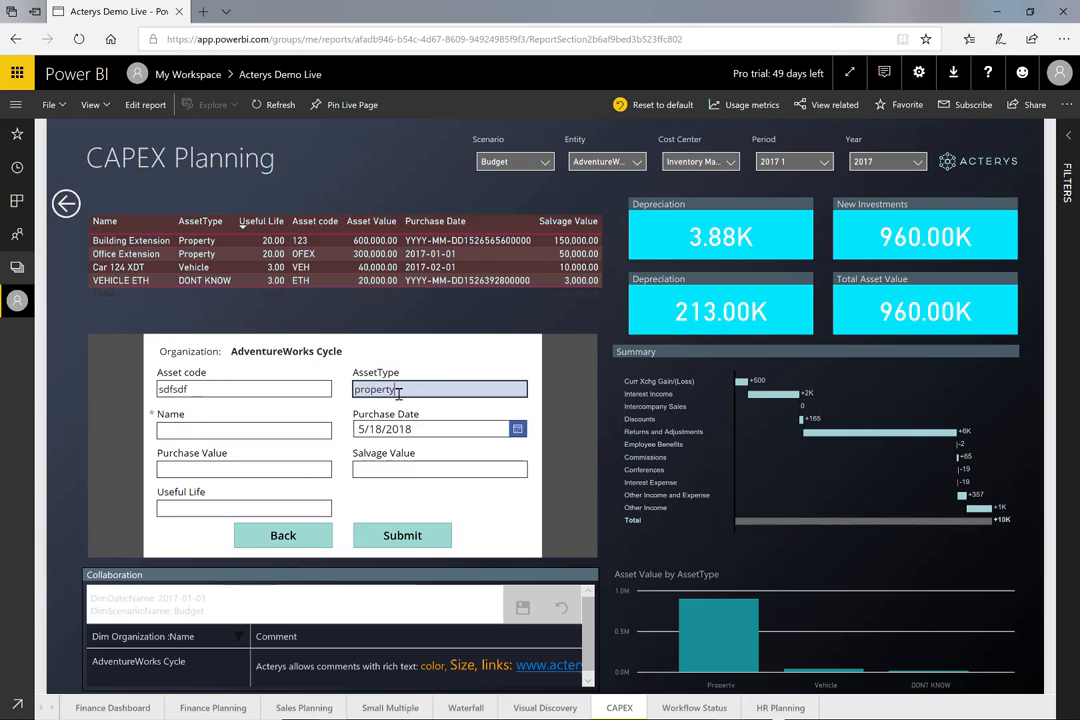
text(sdfasdf)
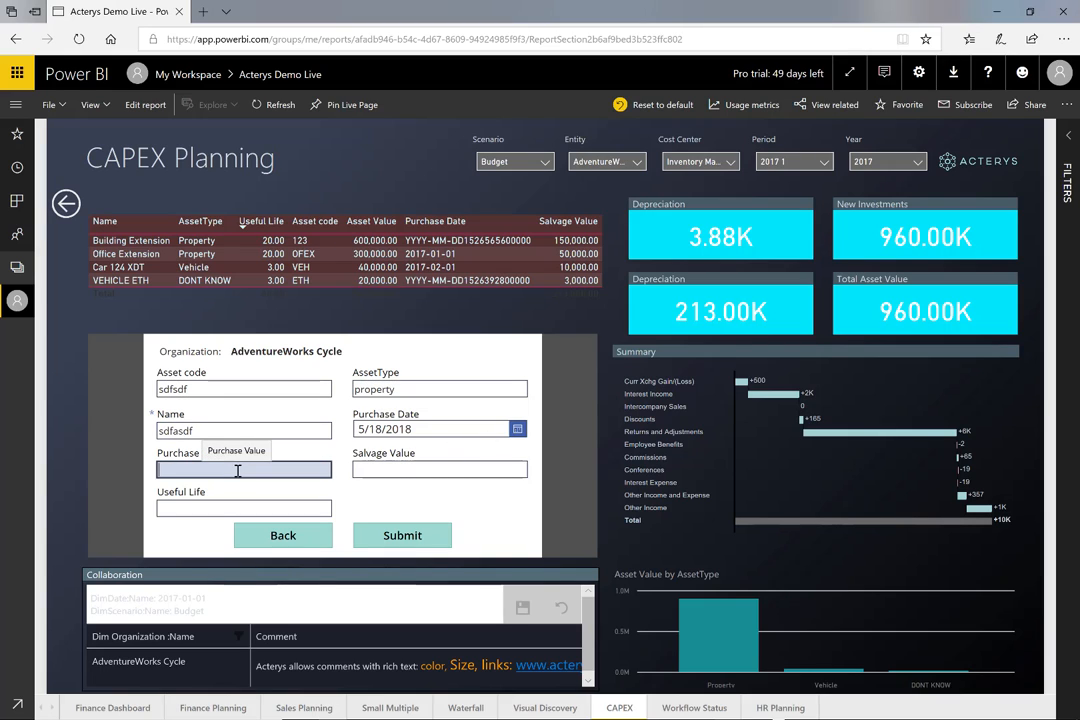
text(100000)
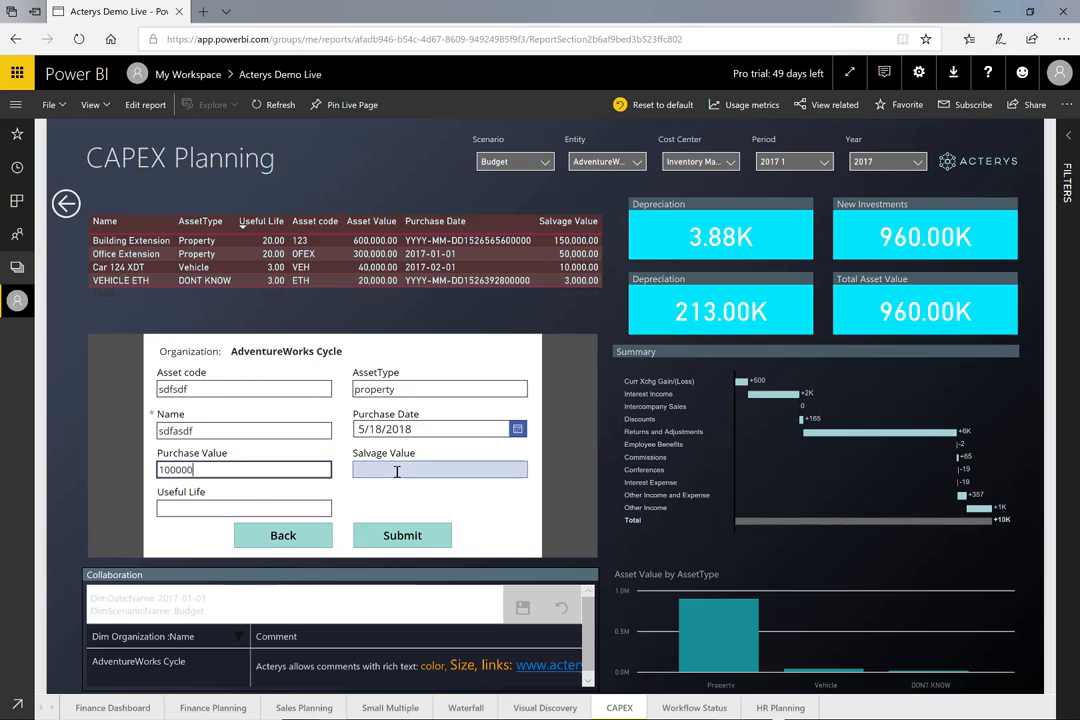
text(1000)
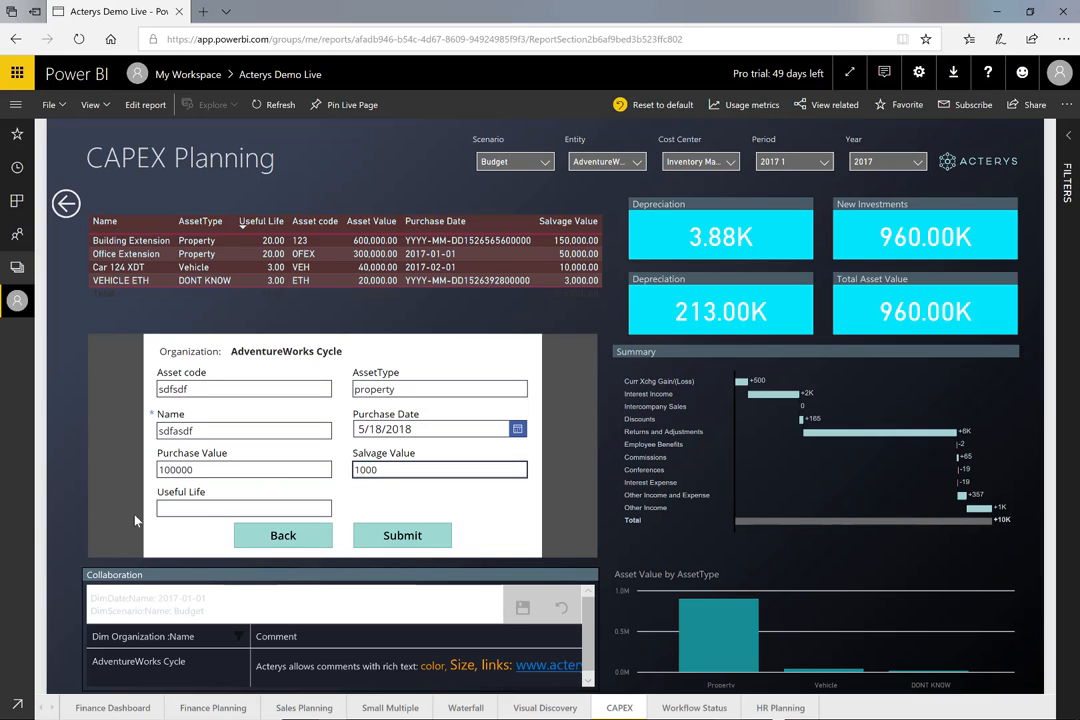
text(4)
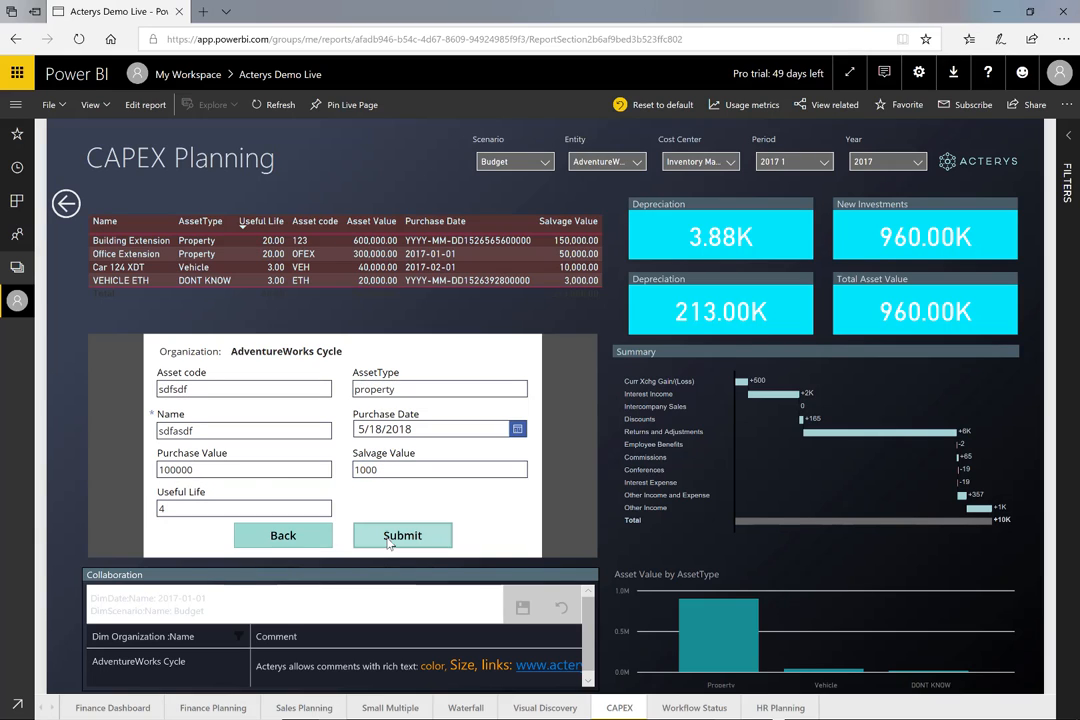
click(402, 536)
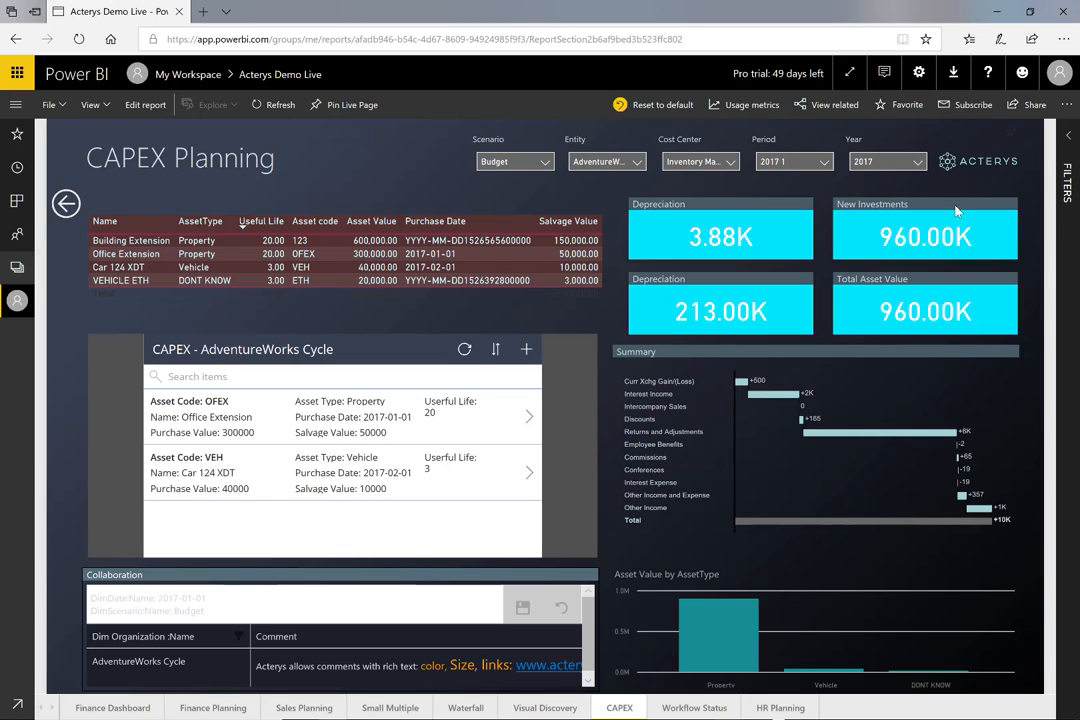
mouse_move(930, 312)
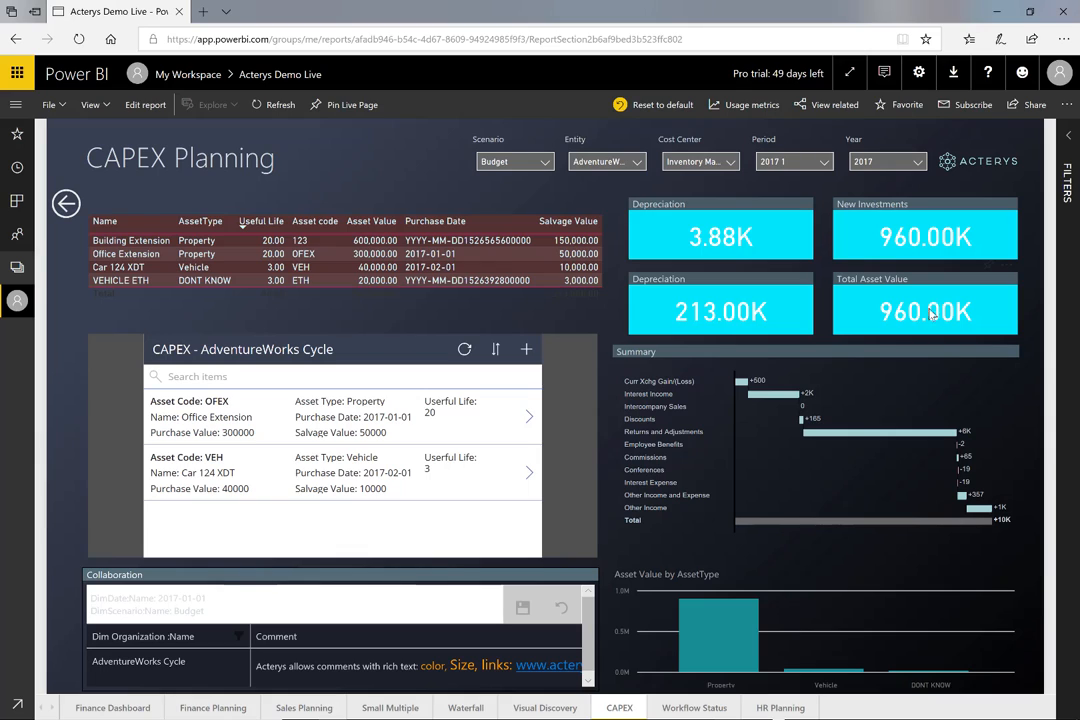
mouse_move(668, 438)
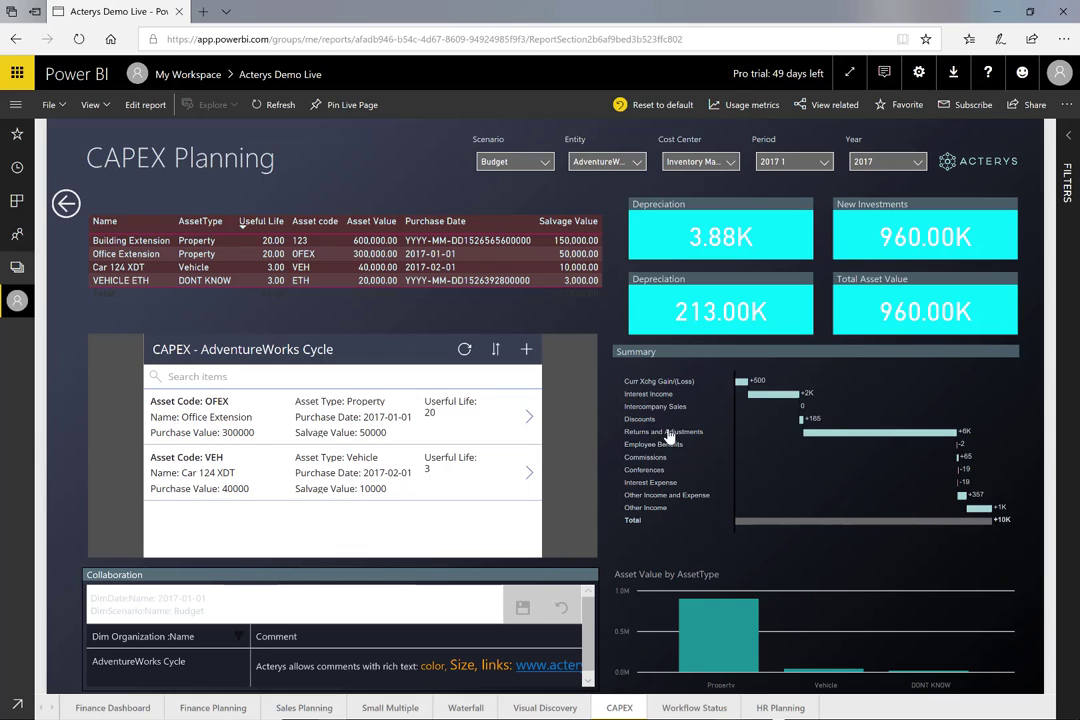
mouse_move(600, 544)
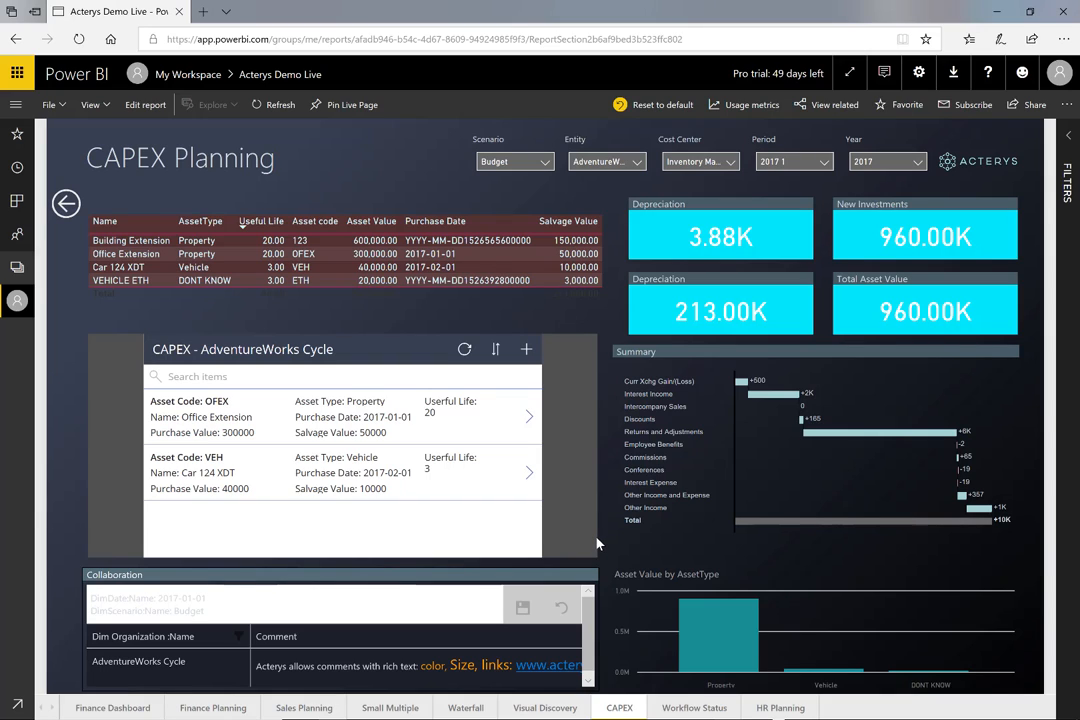
mouse_move(712, 684)
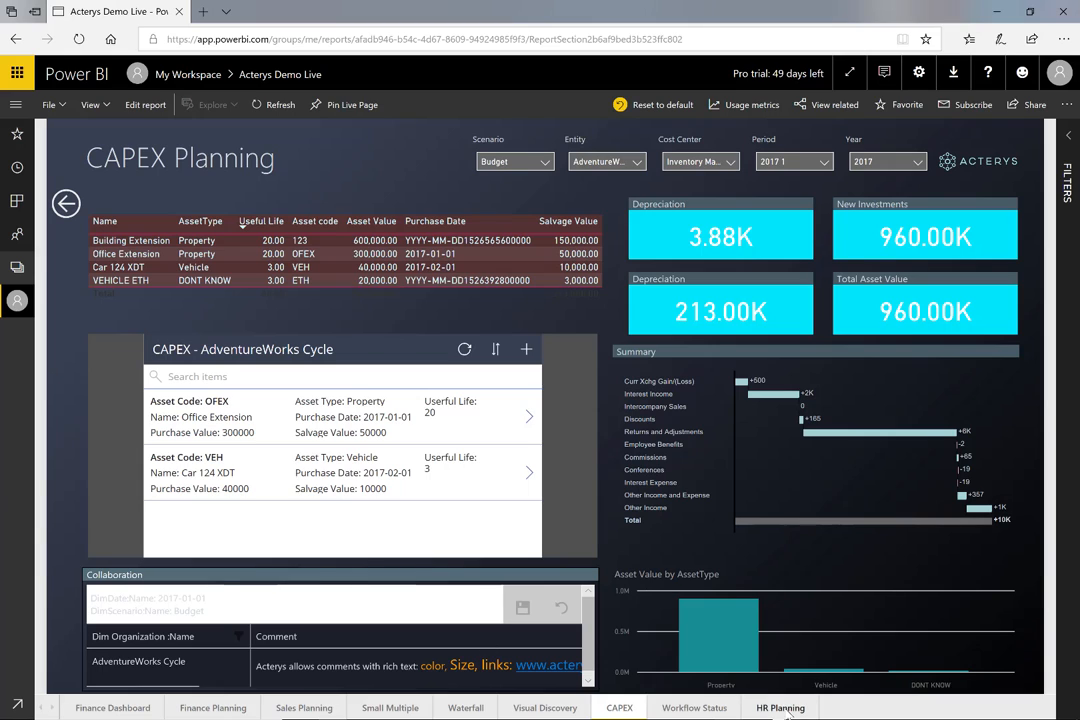
- Switch to the HR Planning report page and scroll through the employee list
click(780, 708)
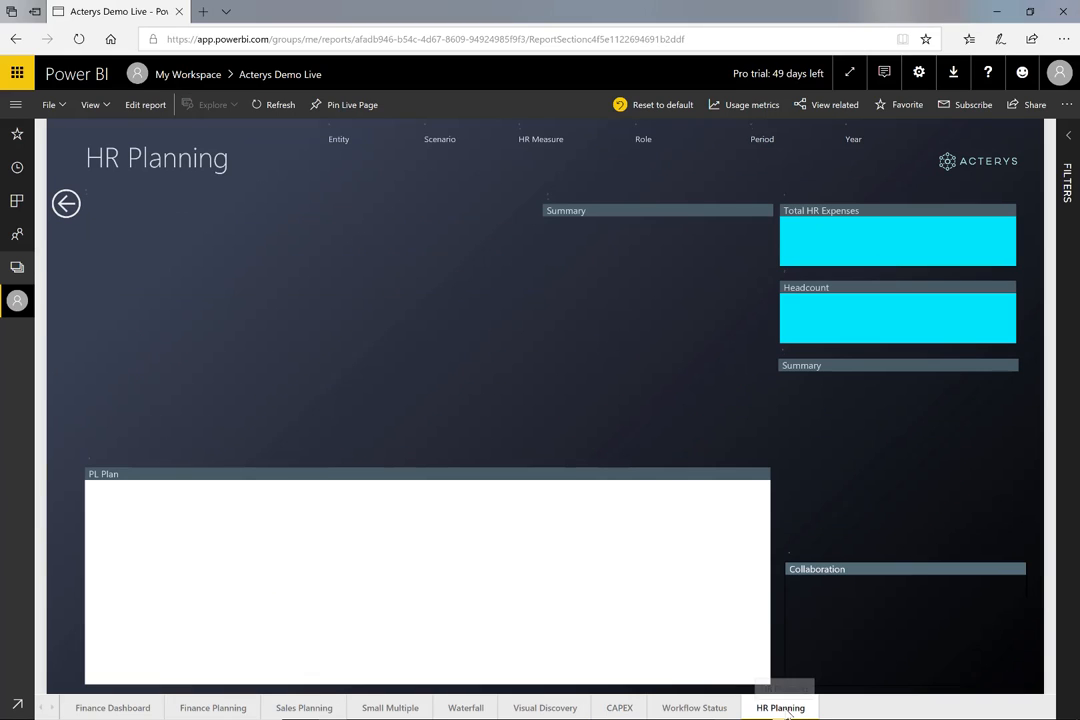
mouse_move(780, 708)
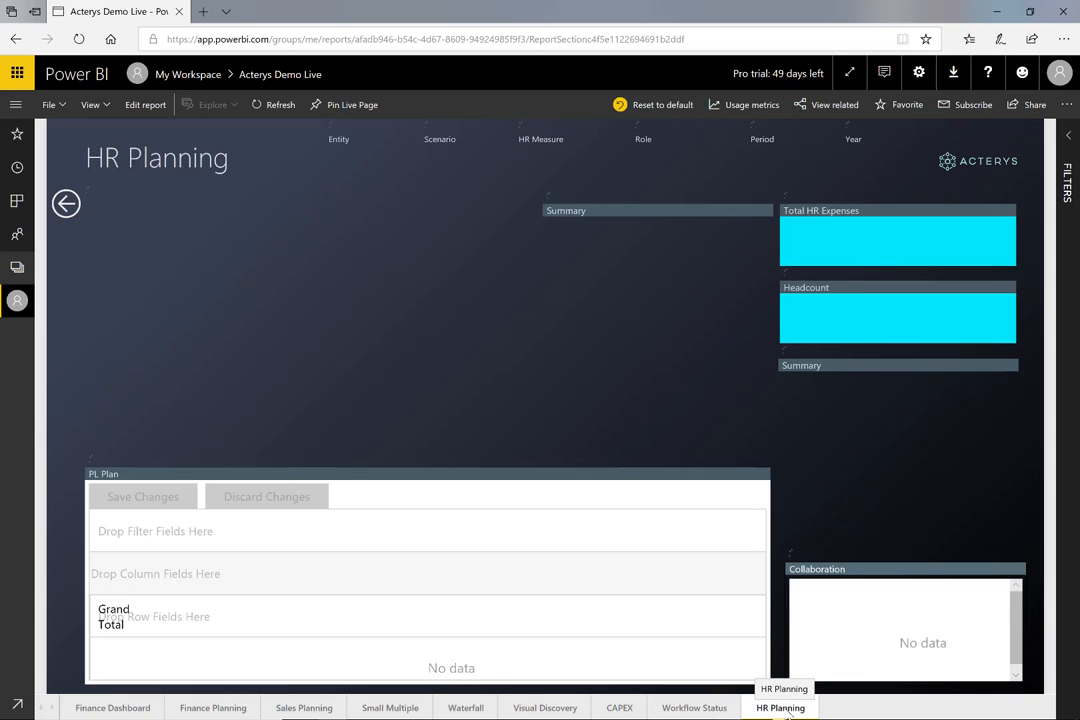
click(780, 708)
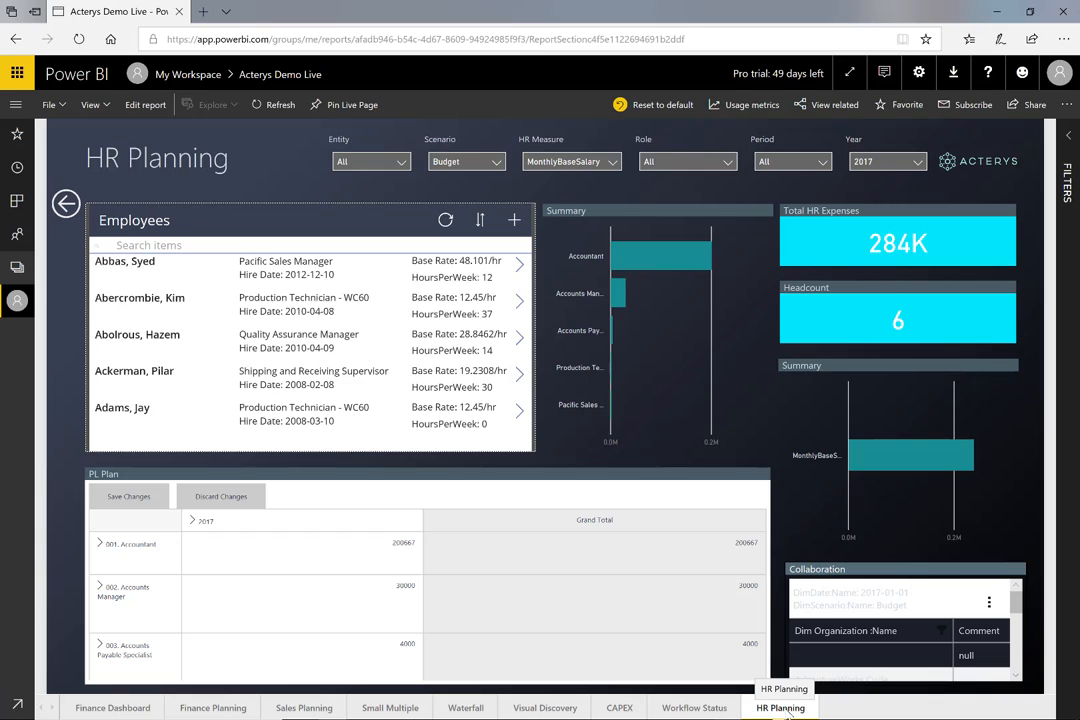
scroll(down, 3)
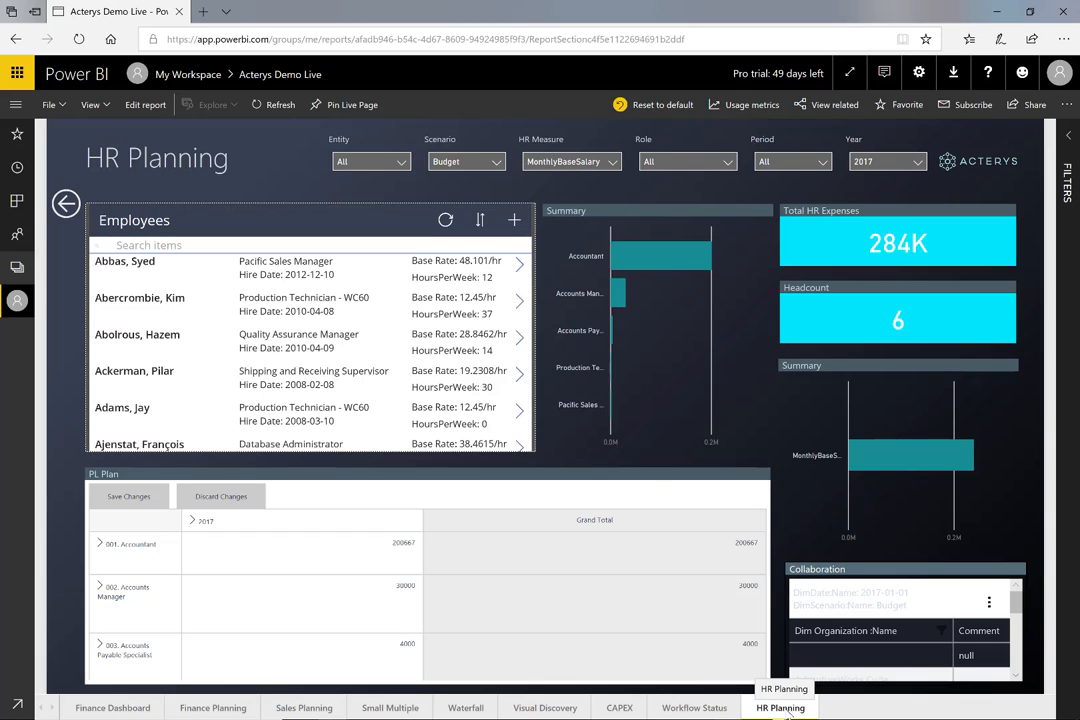
mouse_move(436, 656)
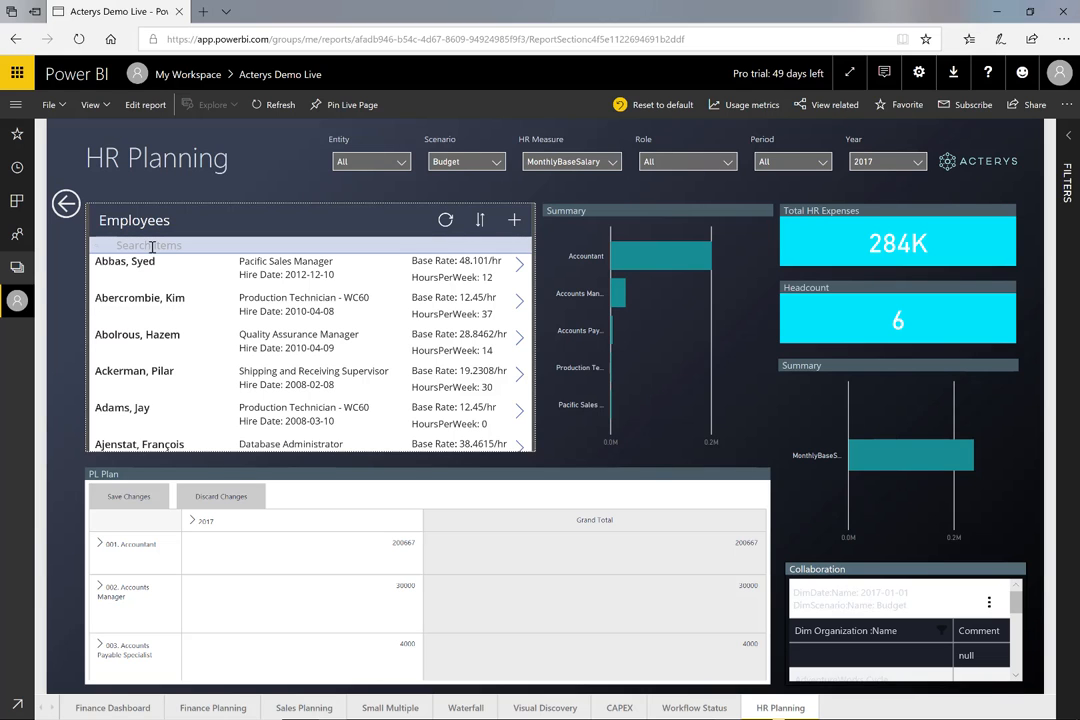
- Search the Employees visual for 'Mar' to narrow the list
scroll(down, 3)
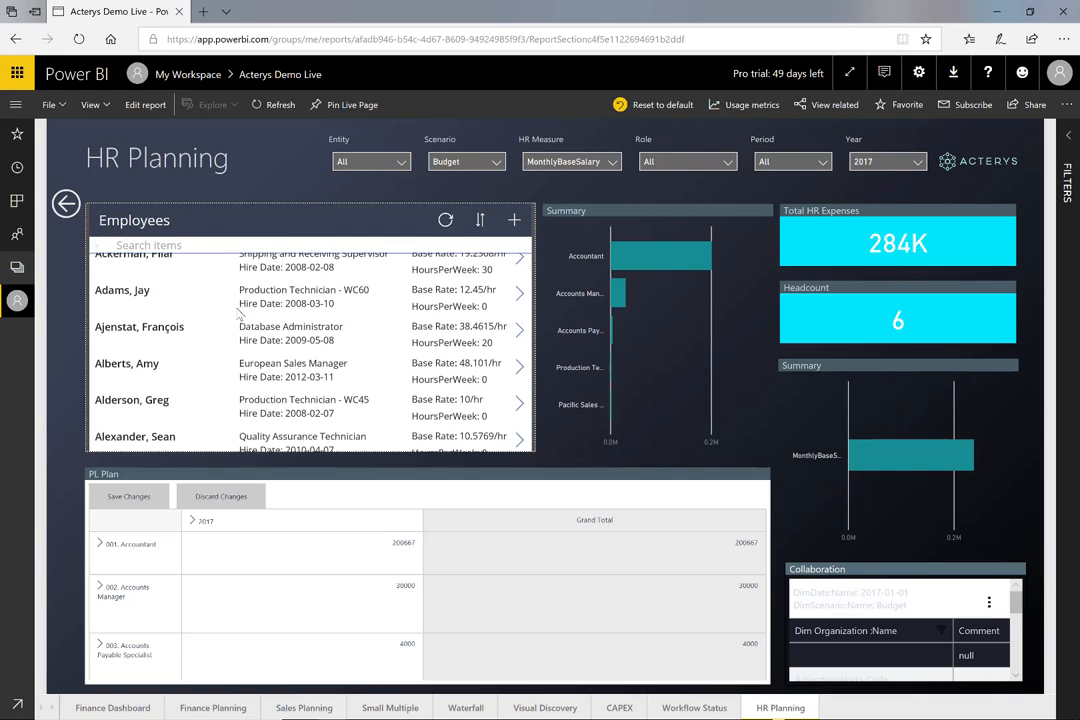
scroll(up, 3)
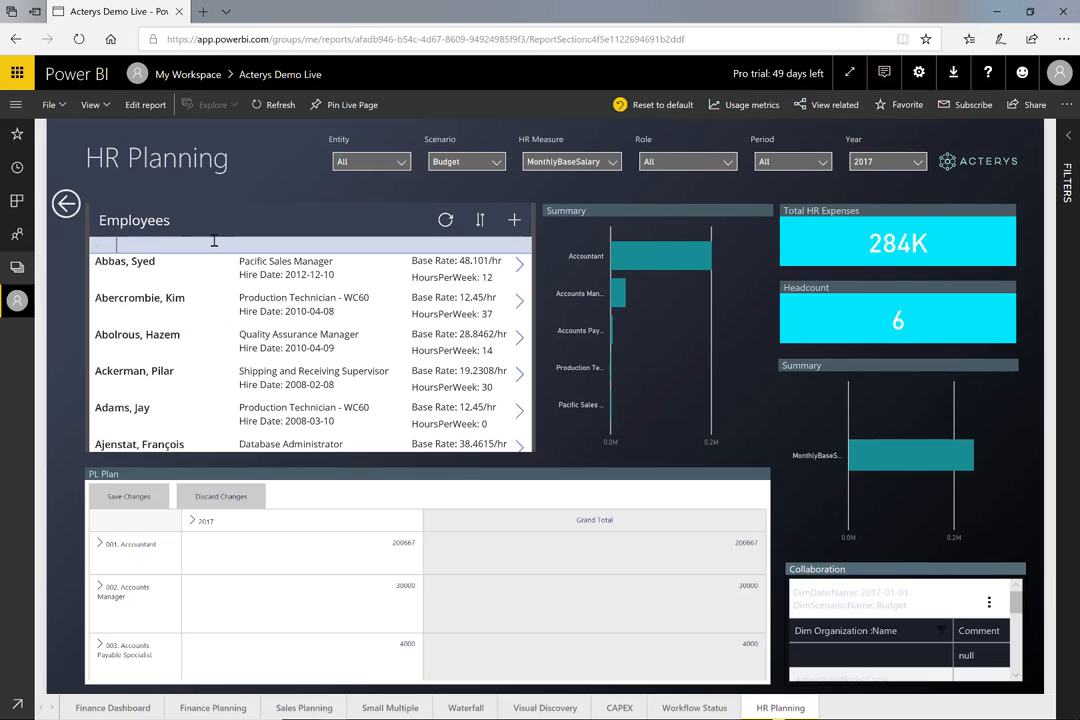
text(Mar)
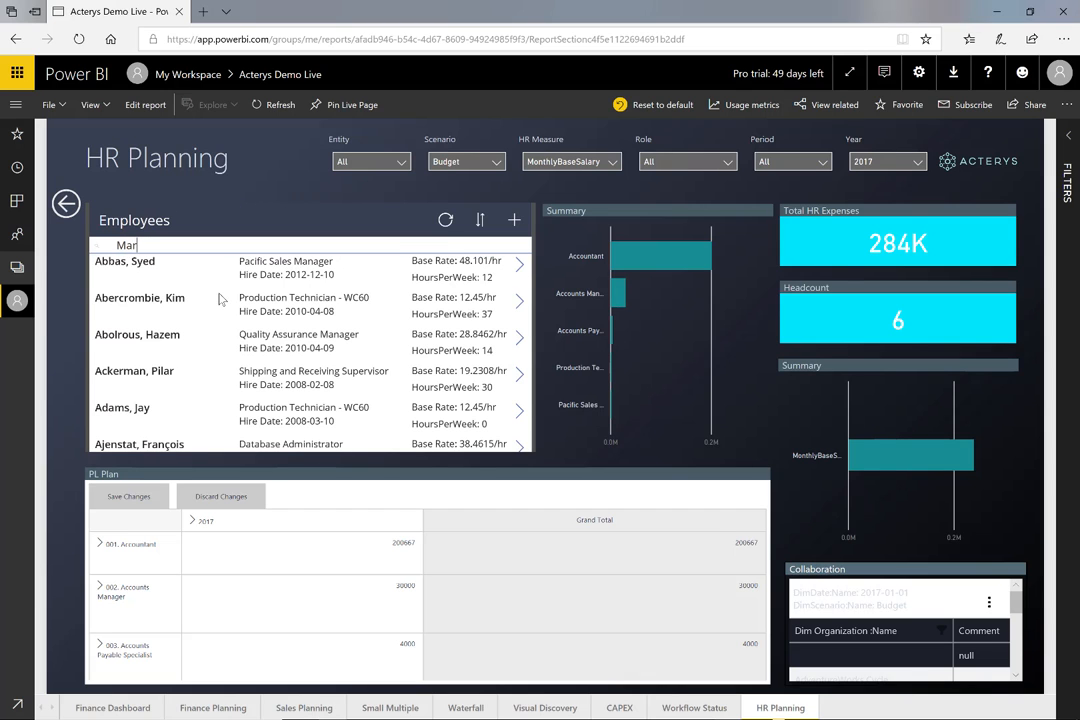
scroll(down, 3)
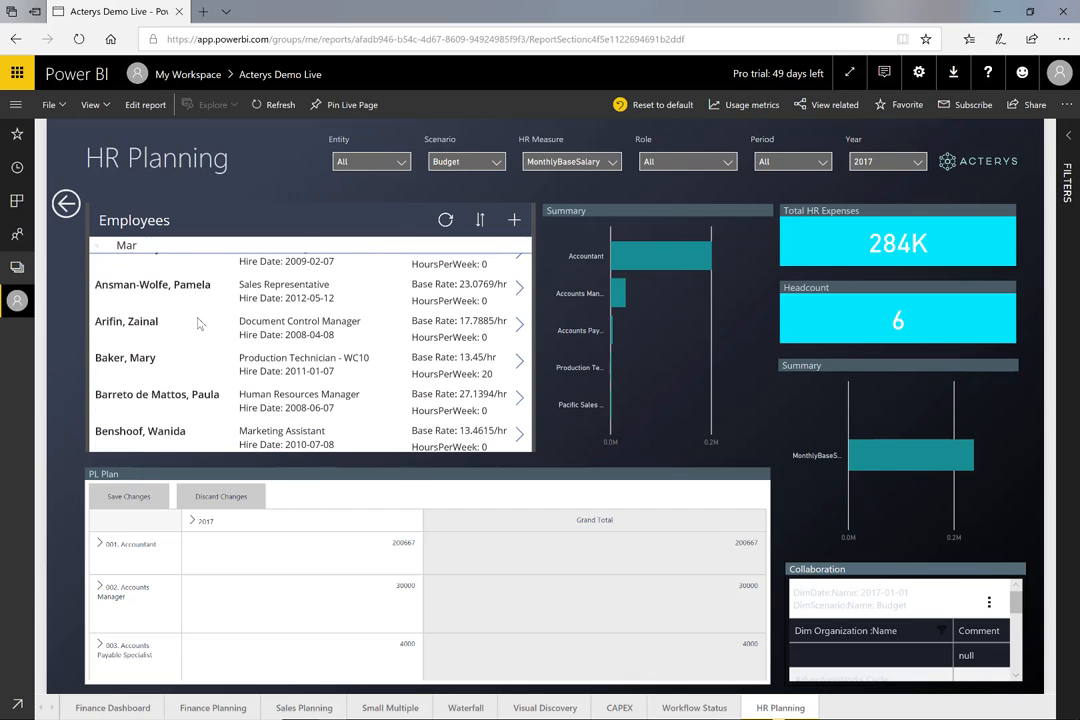
mouse_move(556, 366)
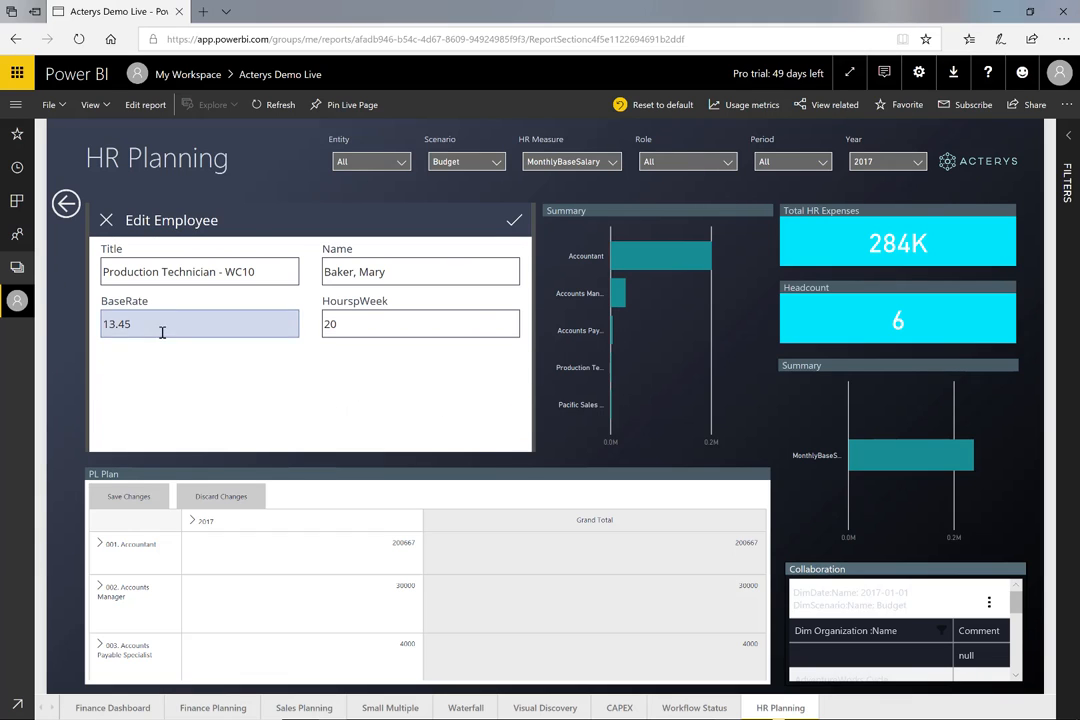
- Replace the employee's BaseRate of 13.45 with 15
triple_click(200, 324)
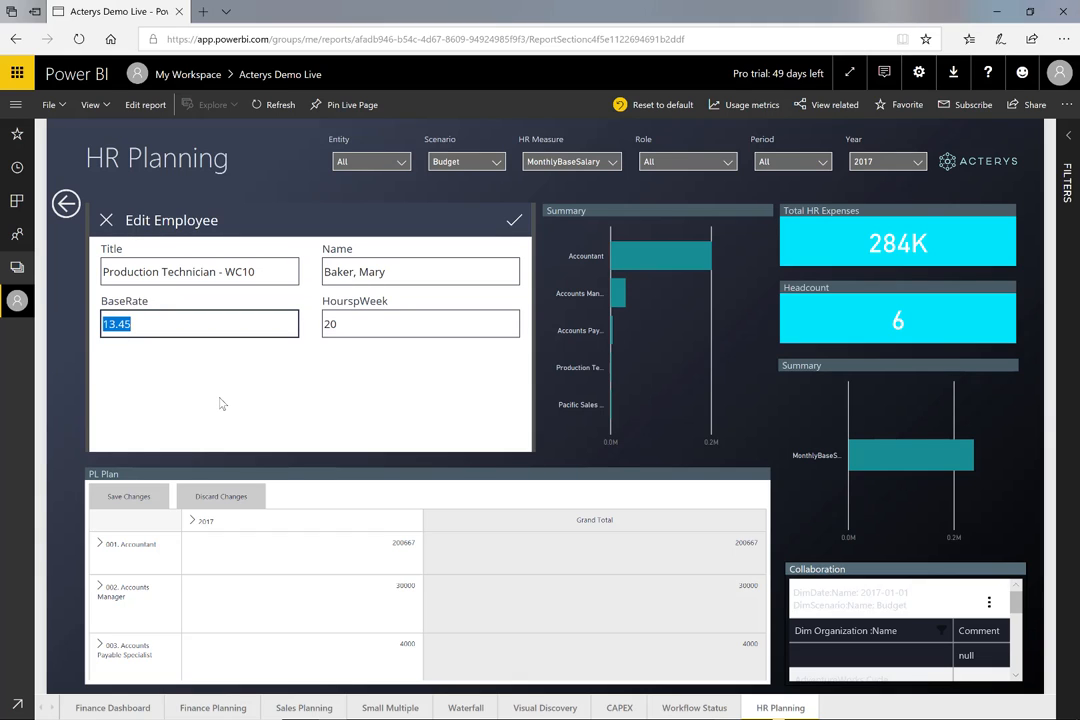
text(15)
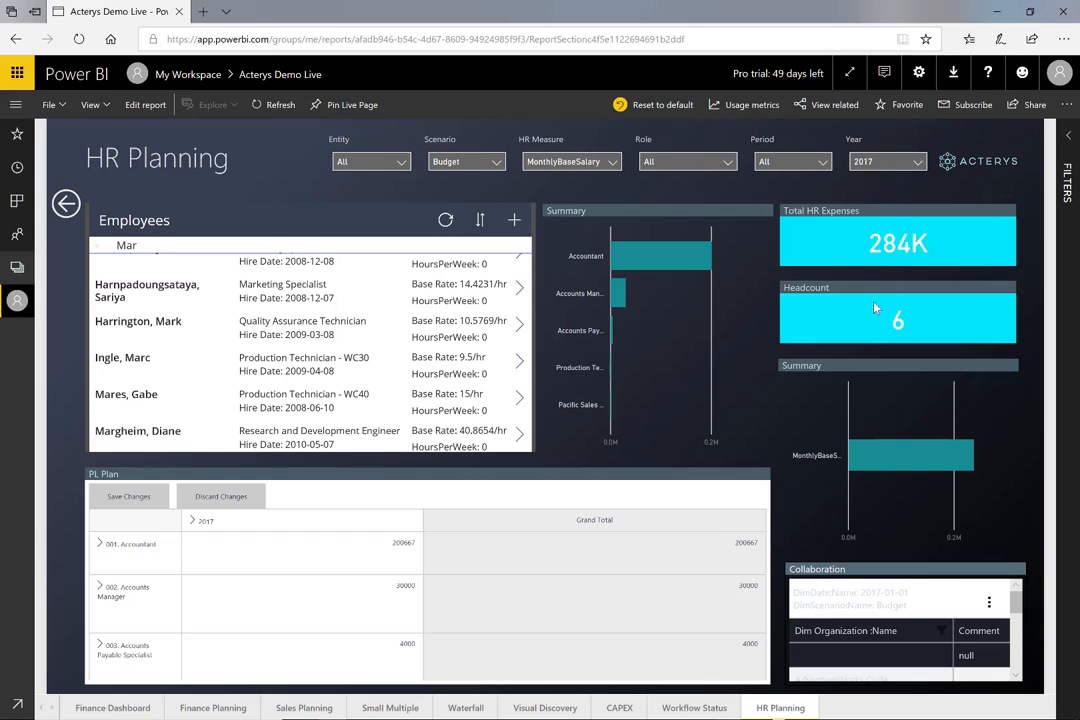
mouse_move(868, 300)
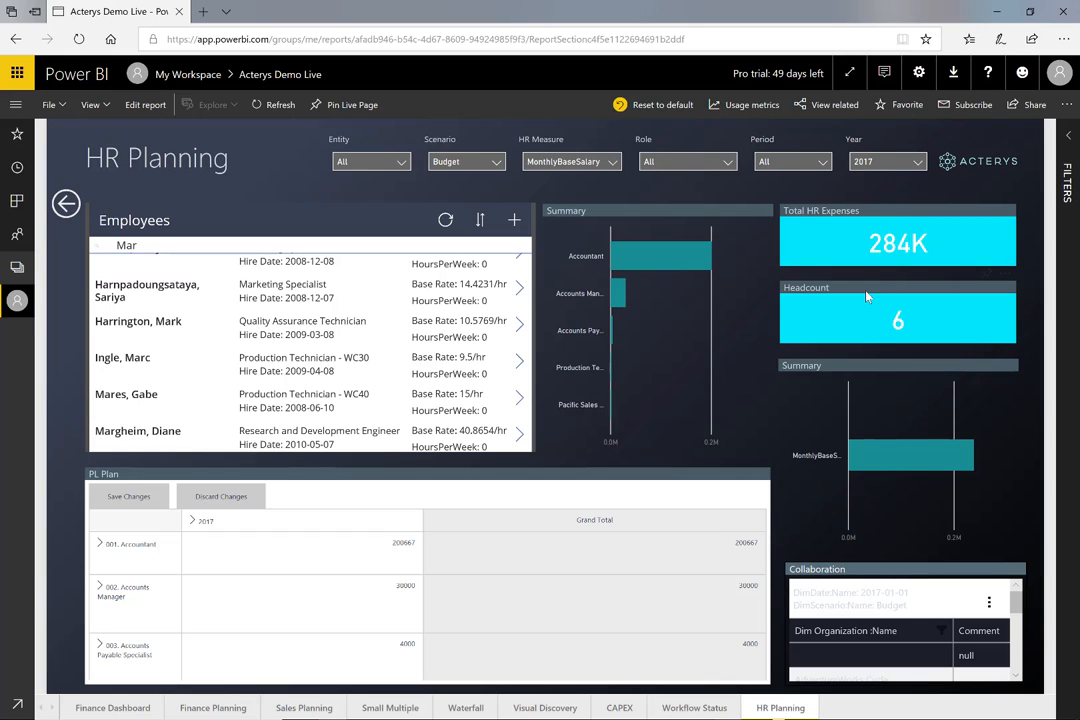
mouse_move(866, 296)
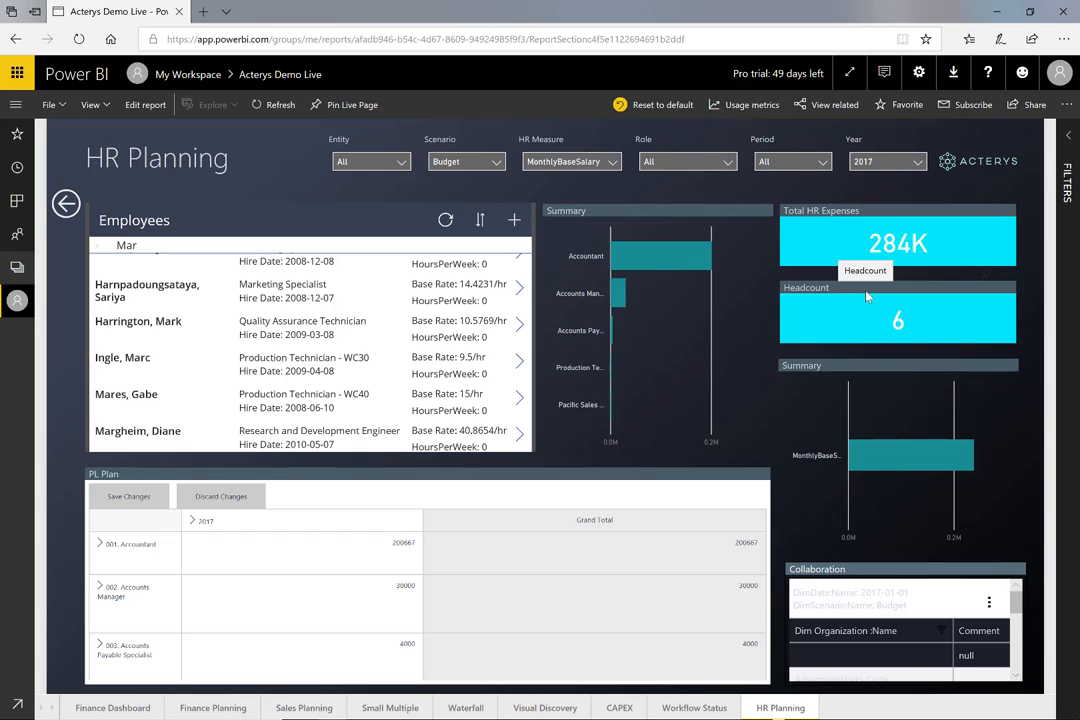
mouse_move(516, 220)
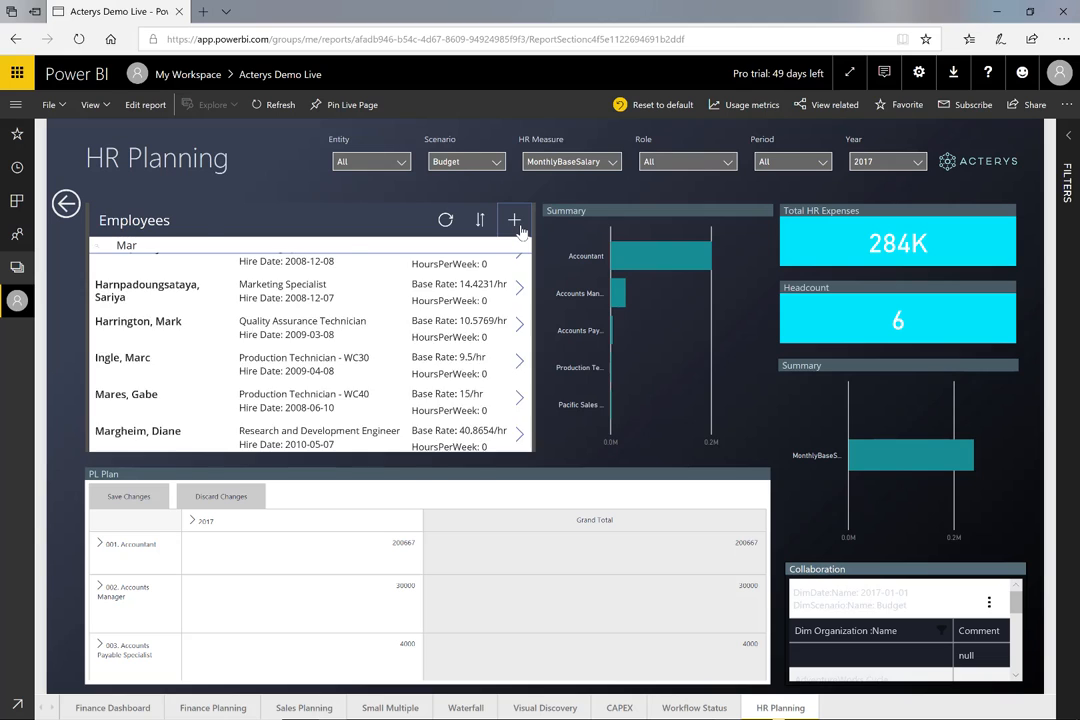
- Add five Sales Representatives hired 5/1/2018 with base rate 40 and 40 hours per week
click(514, 218)
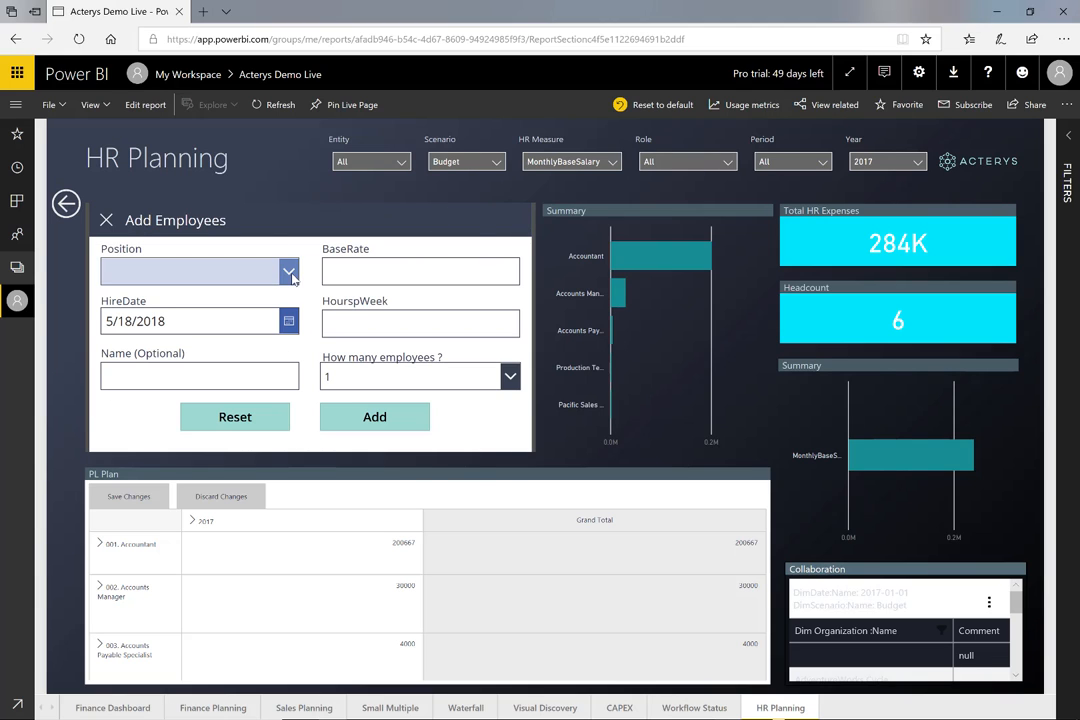
click(288, 272)
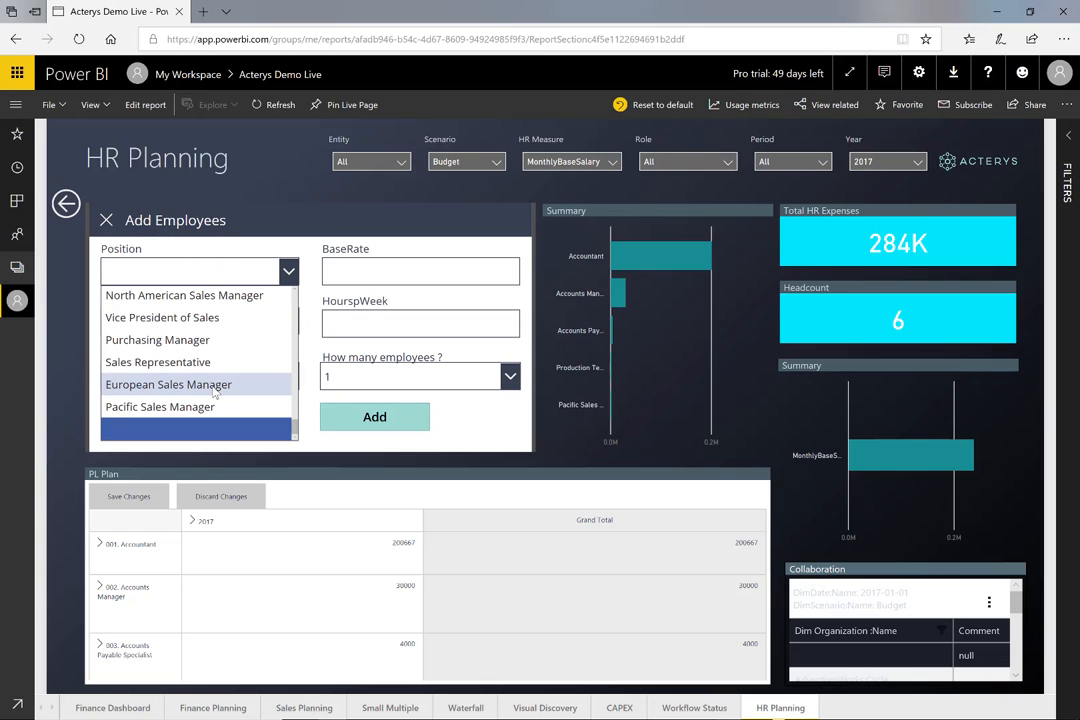
click(156, 362)
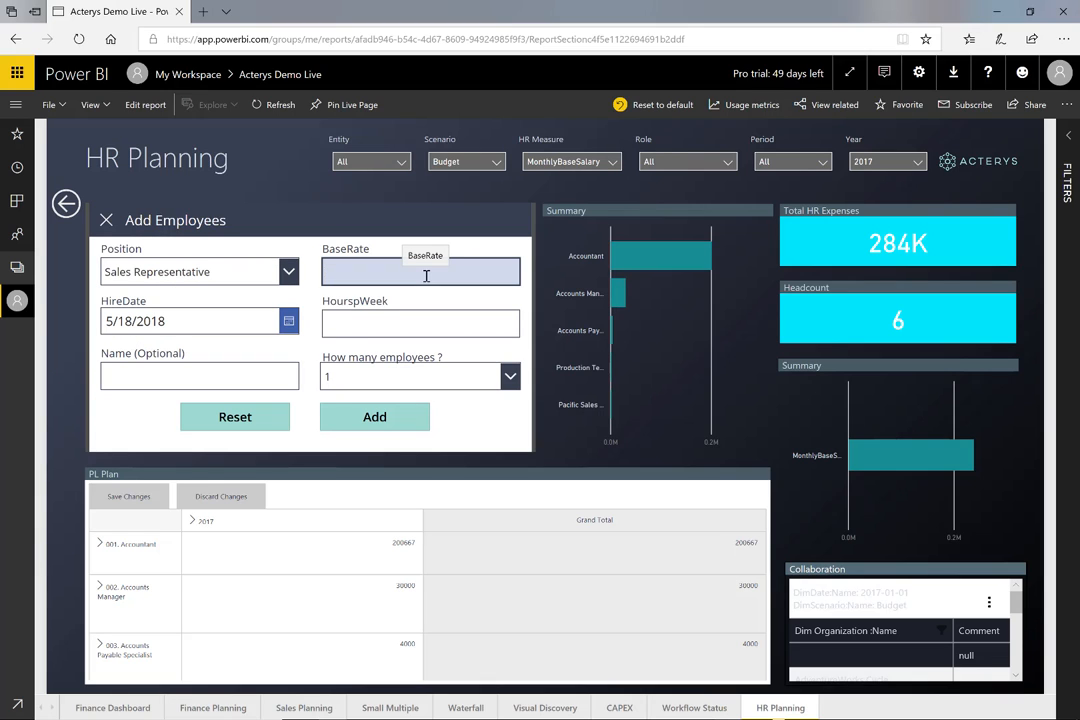
text(40)
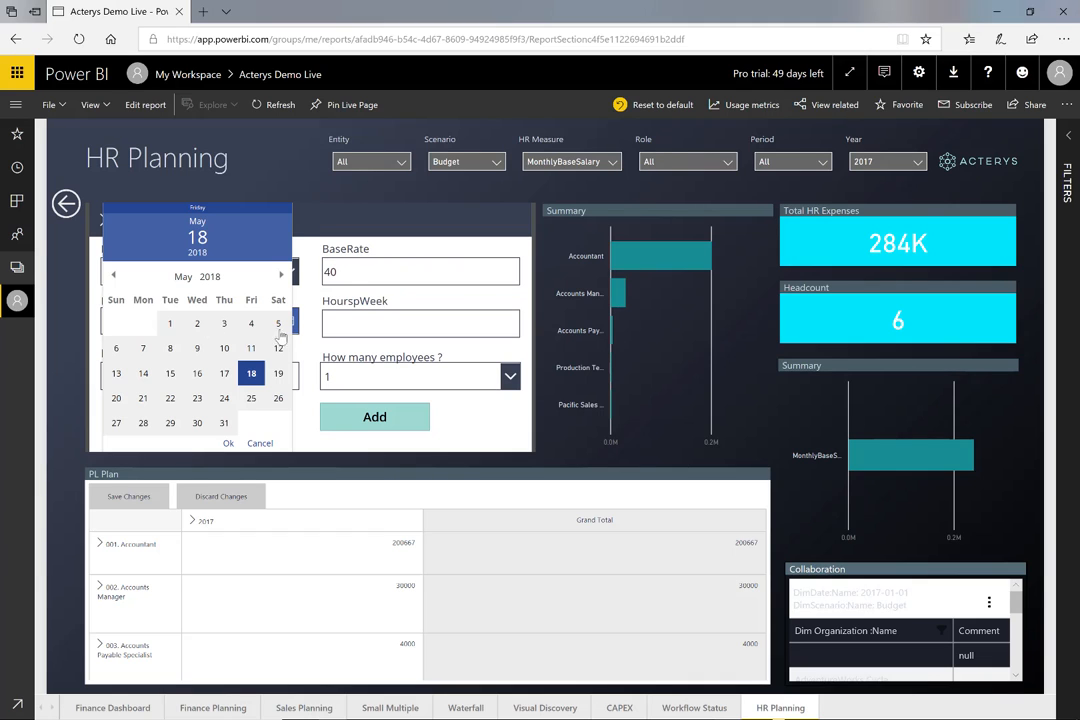
click(170, 324)
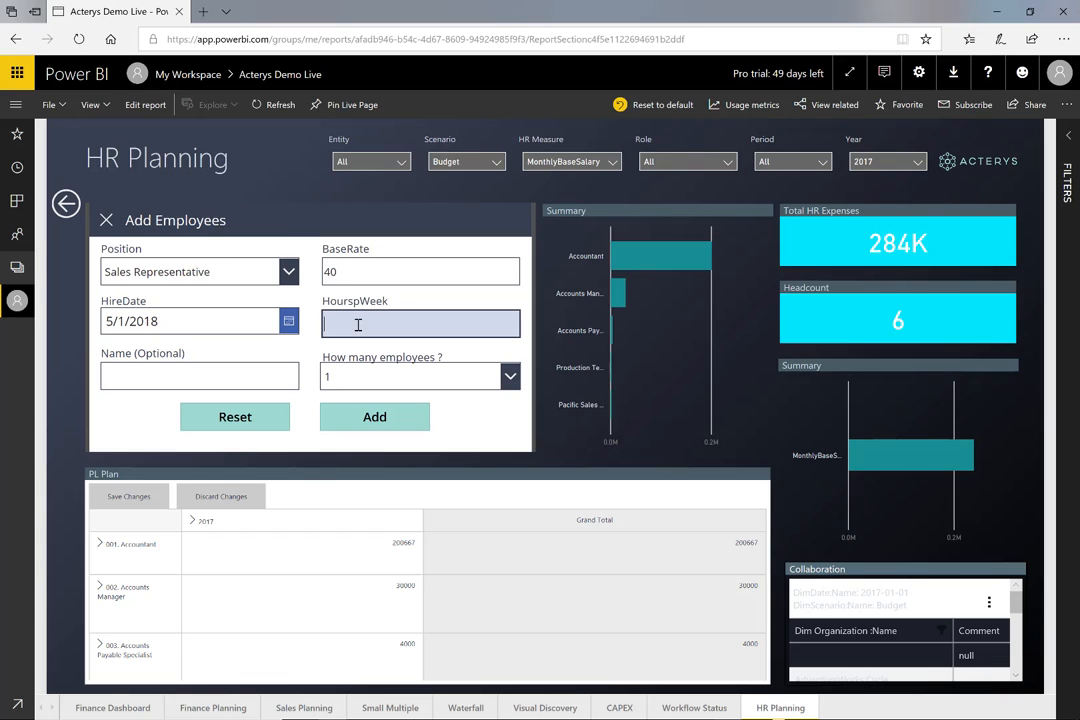
text(40)
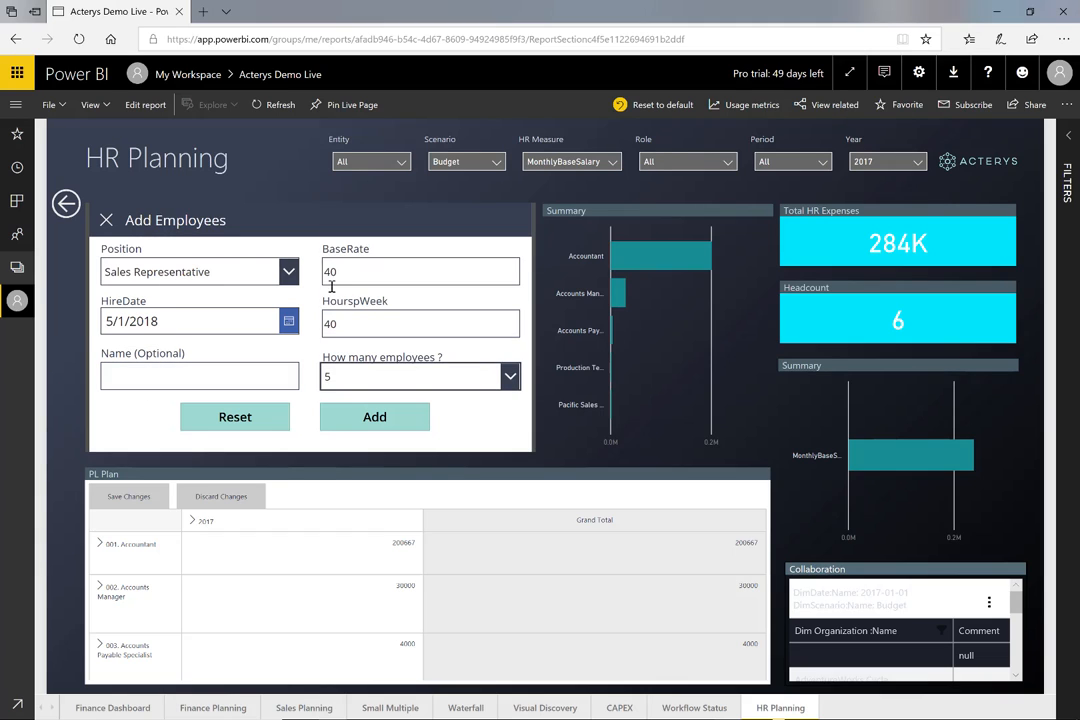
mouse_move(316, 400)
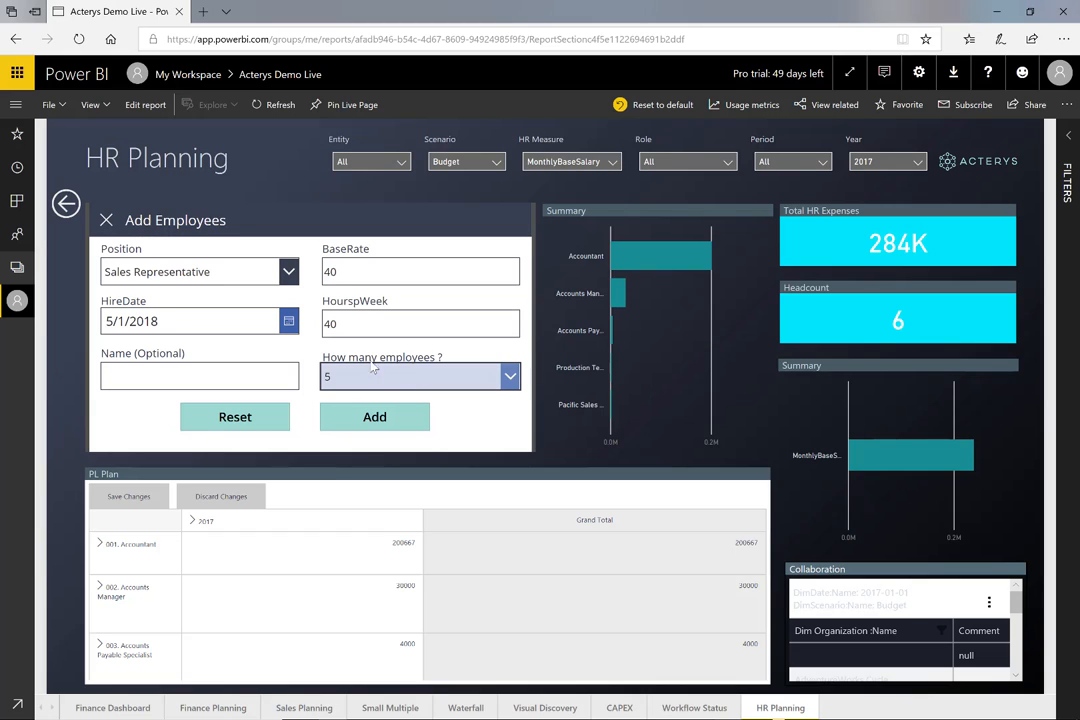
mouse_move(360, 392)
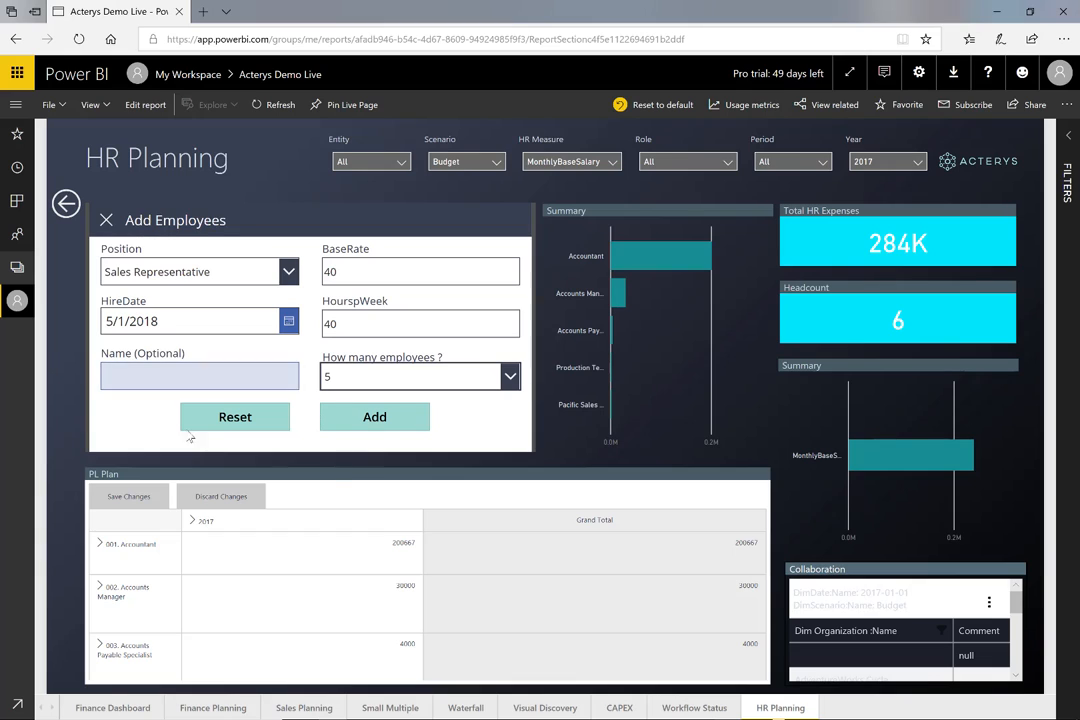
click(374, 416)
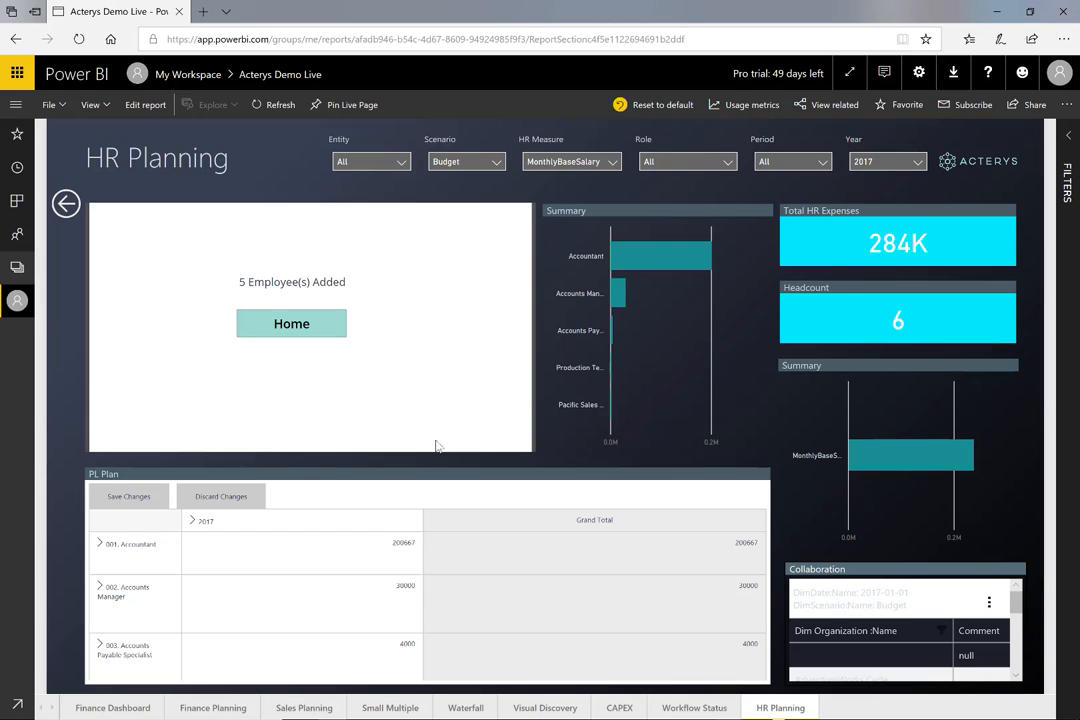
- Return from the '5 Employee(s) Added' confirmation to the employee list
click(292, 324)
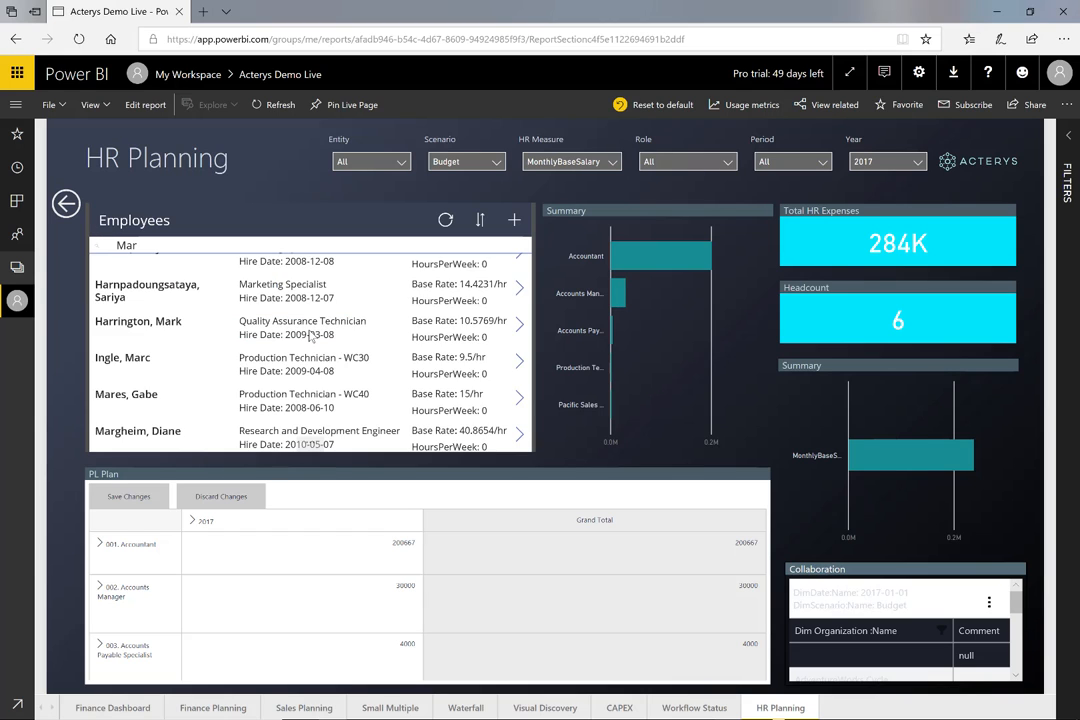